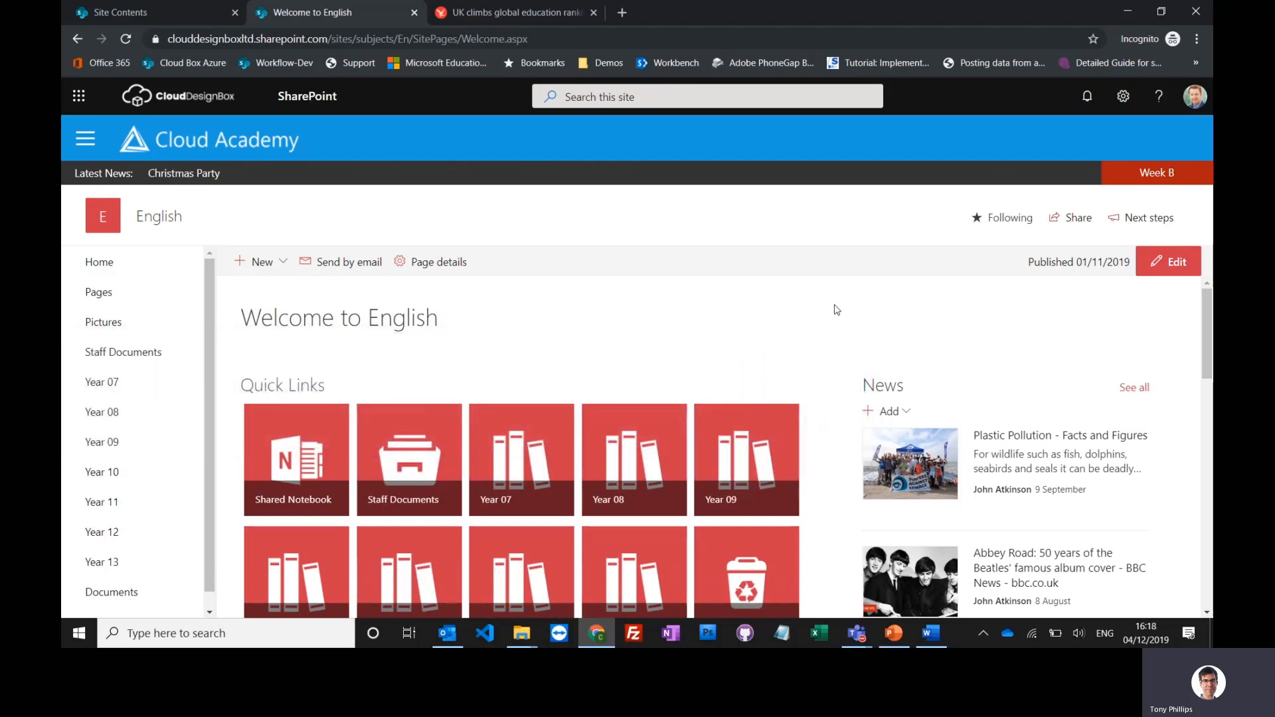
mouse_move(915, 410)
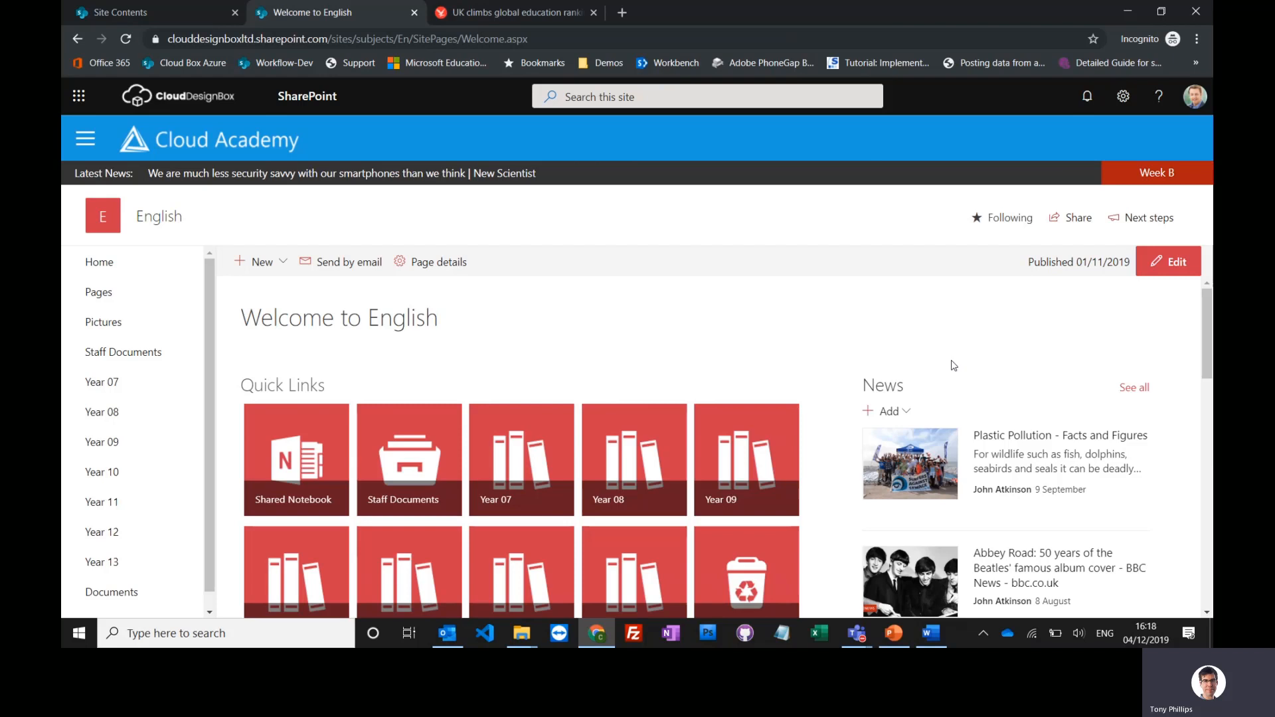
- Reveal the News web part's add options: news post or news link
left_click(885, 411)
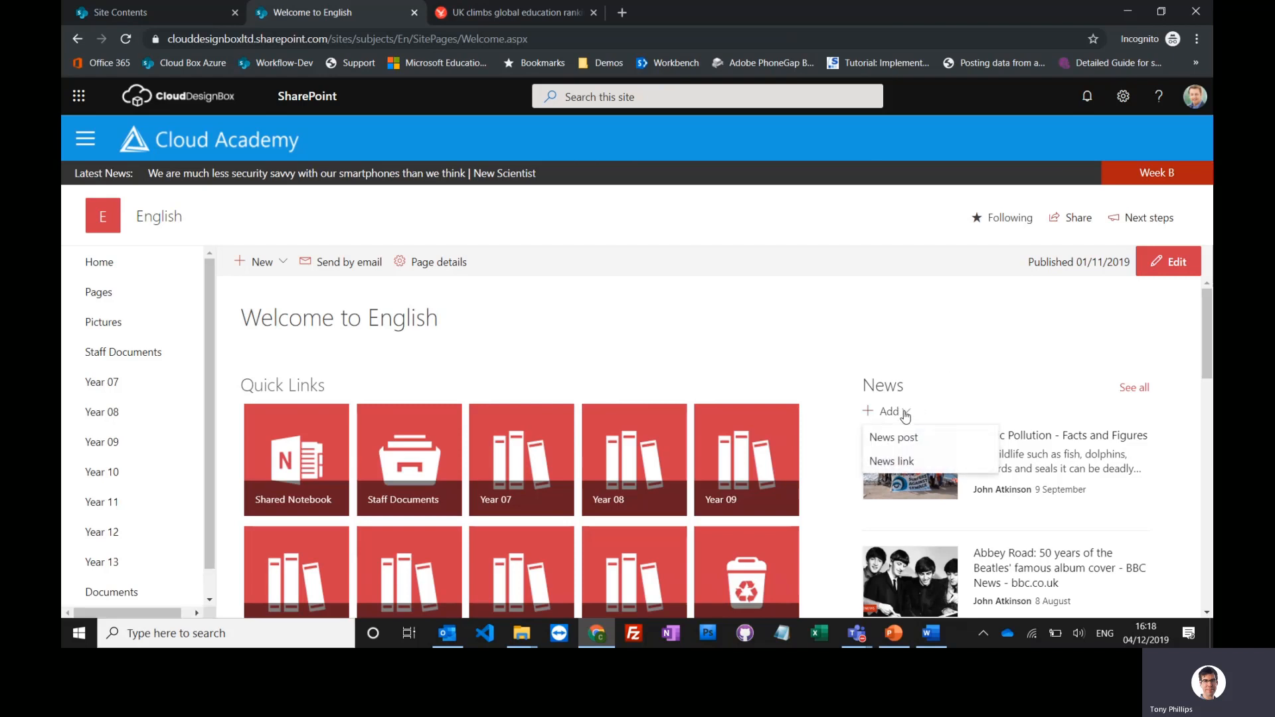
mouse_move(894, 438)
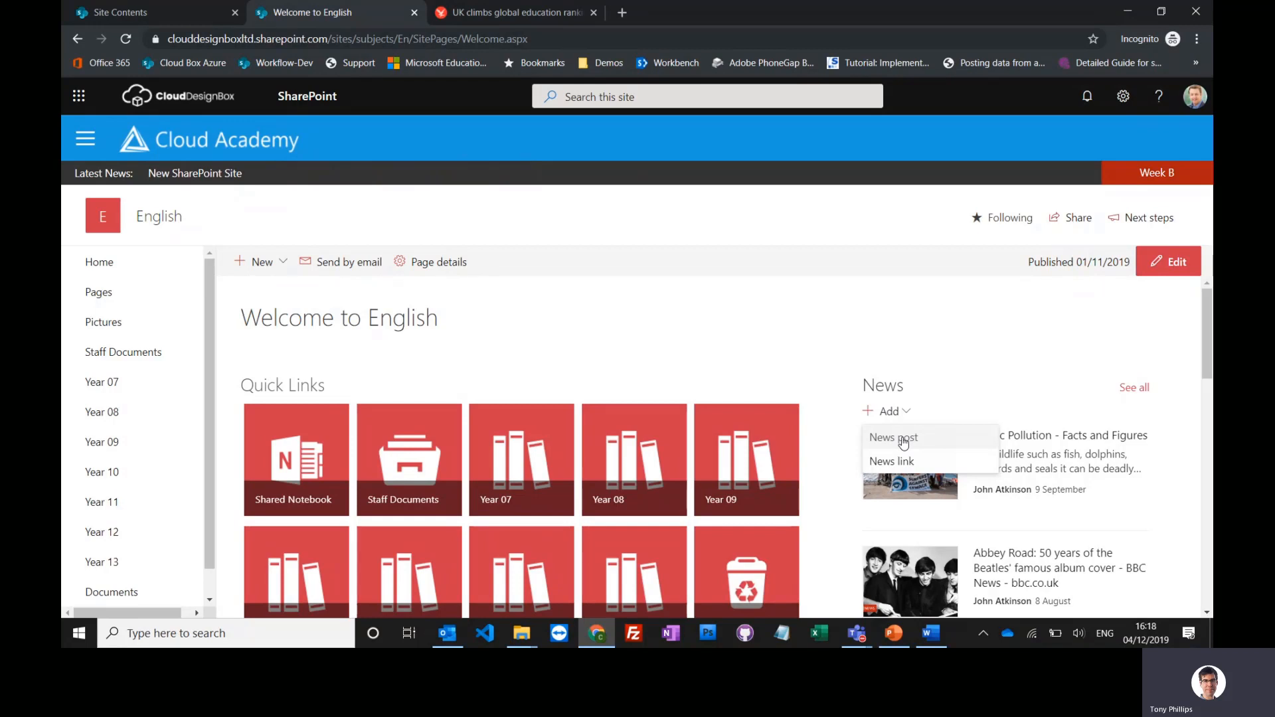
mouse_move(892, 461)
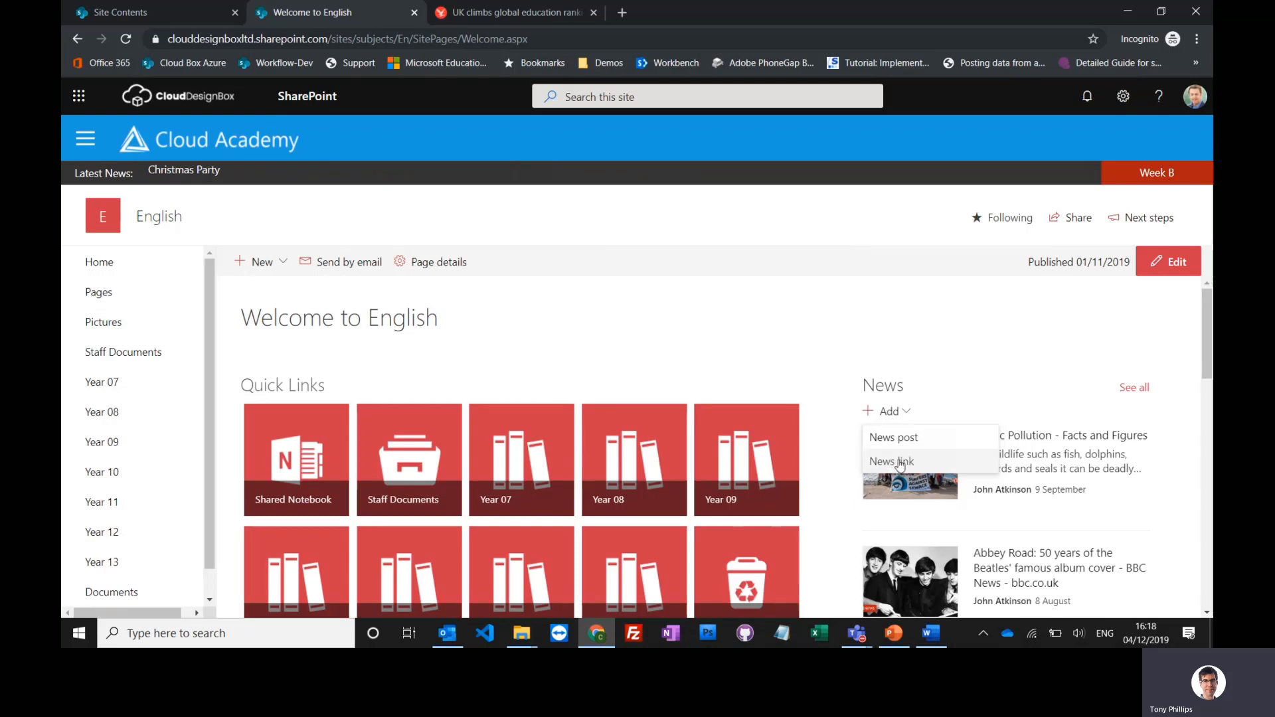
- Start a news link, copy the Independent rankings article's URL and return to the English site
left_click(891, 461)
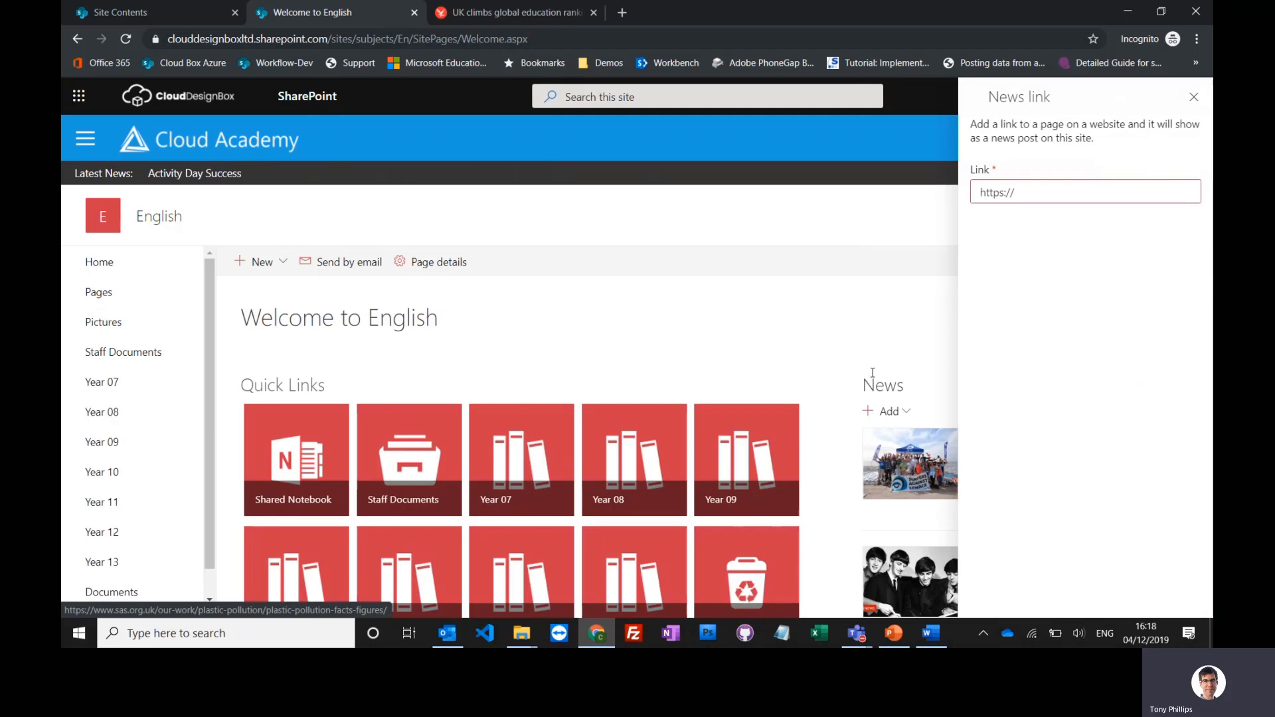
left_click(512, 11)
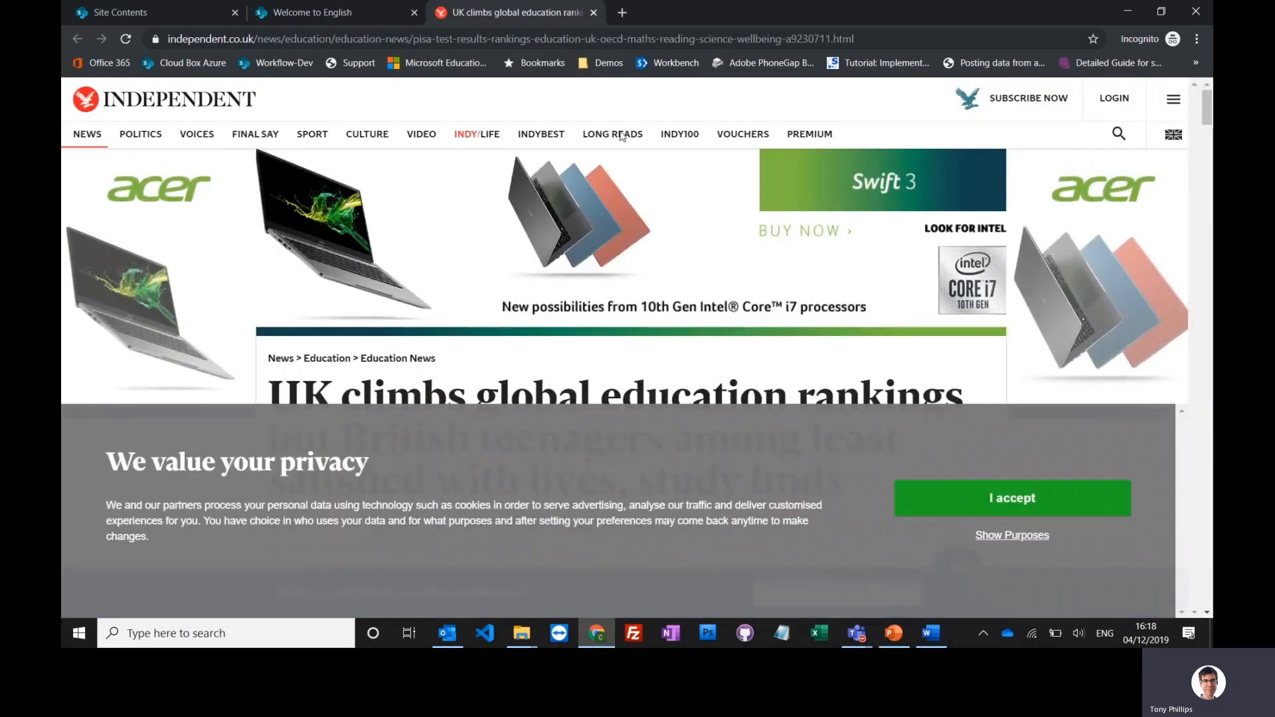
left_click(1013, 499)
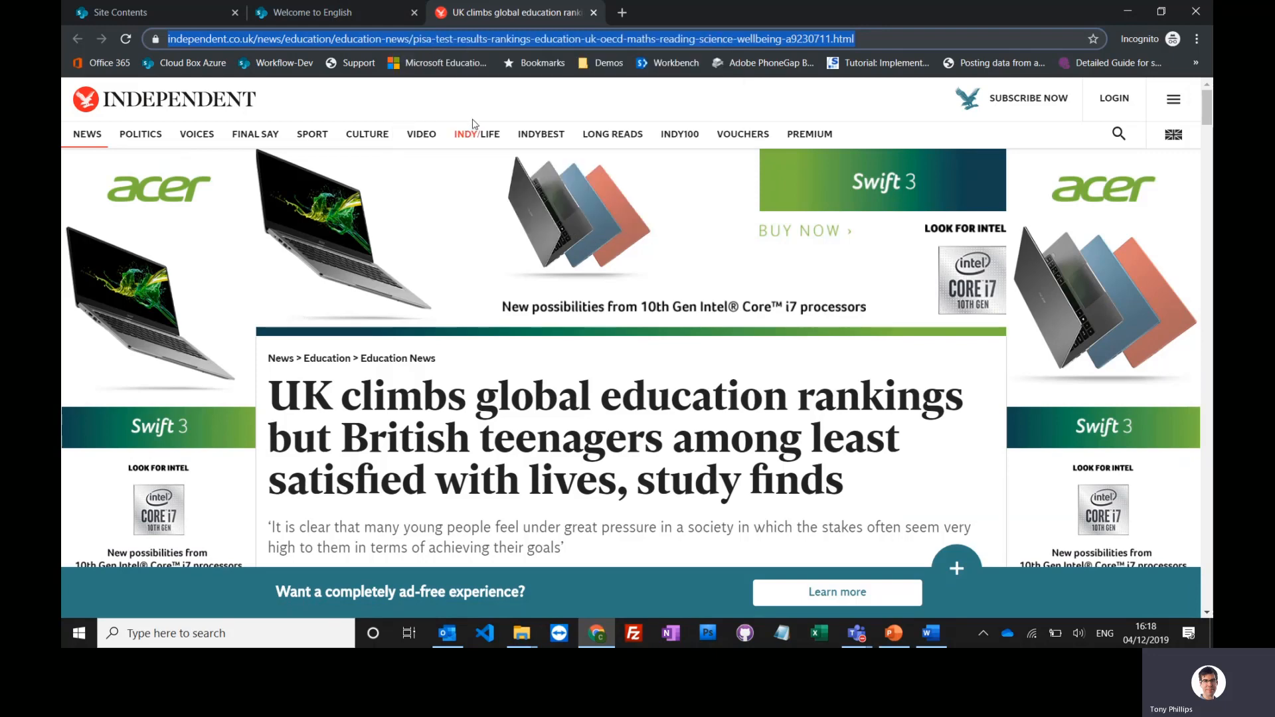
scroll("down", 3)
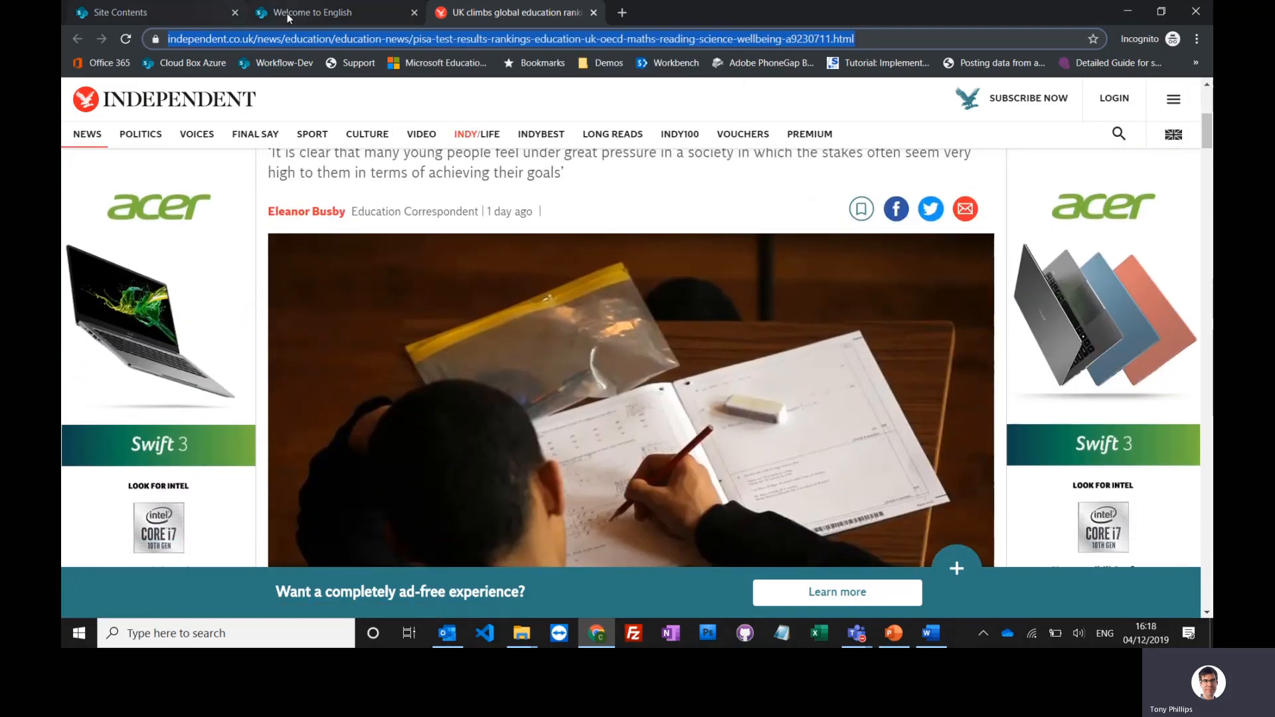
left_click(311, 12)
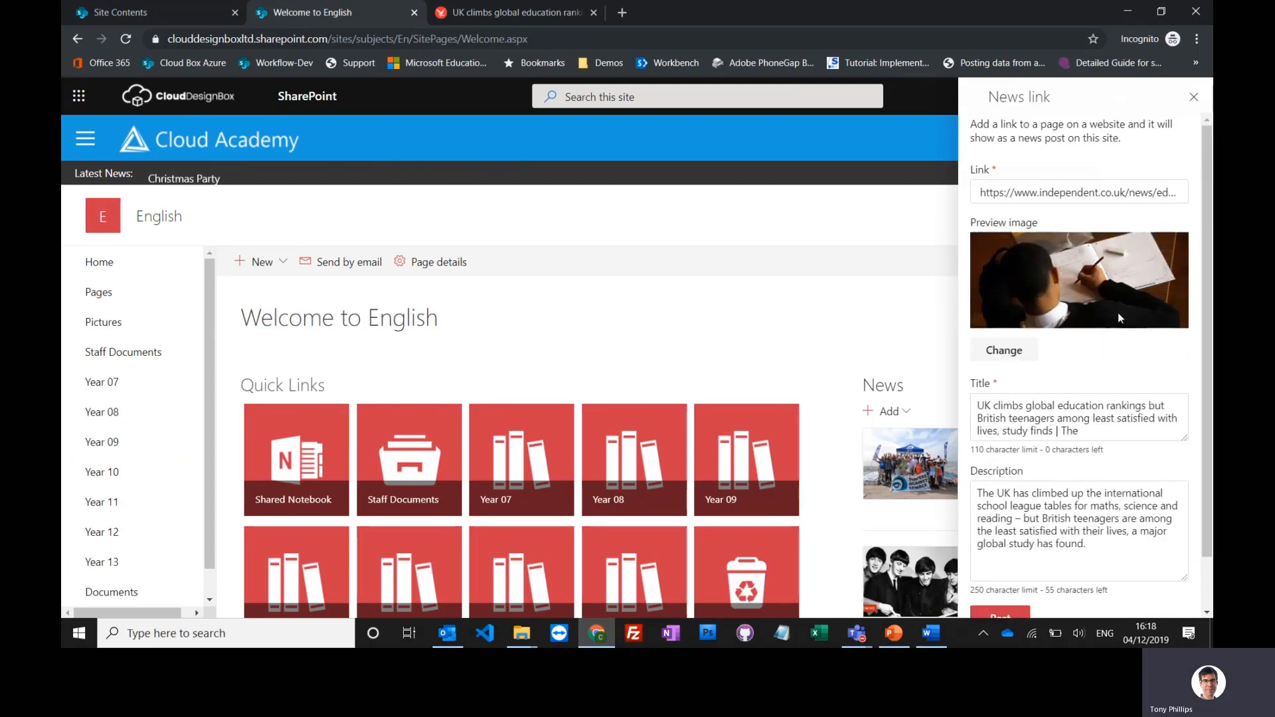
- Paste the article URL, post it as a news link and open the new item
left_click(1079, 518)
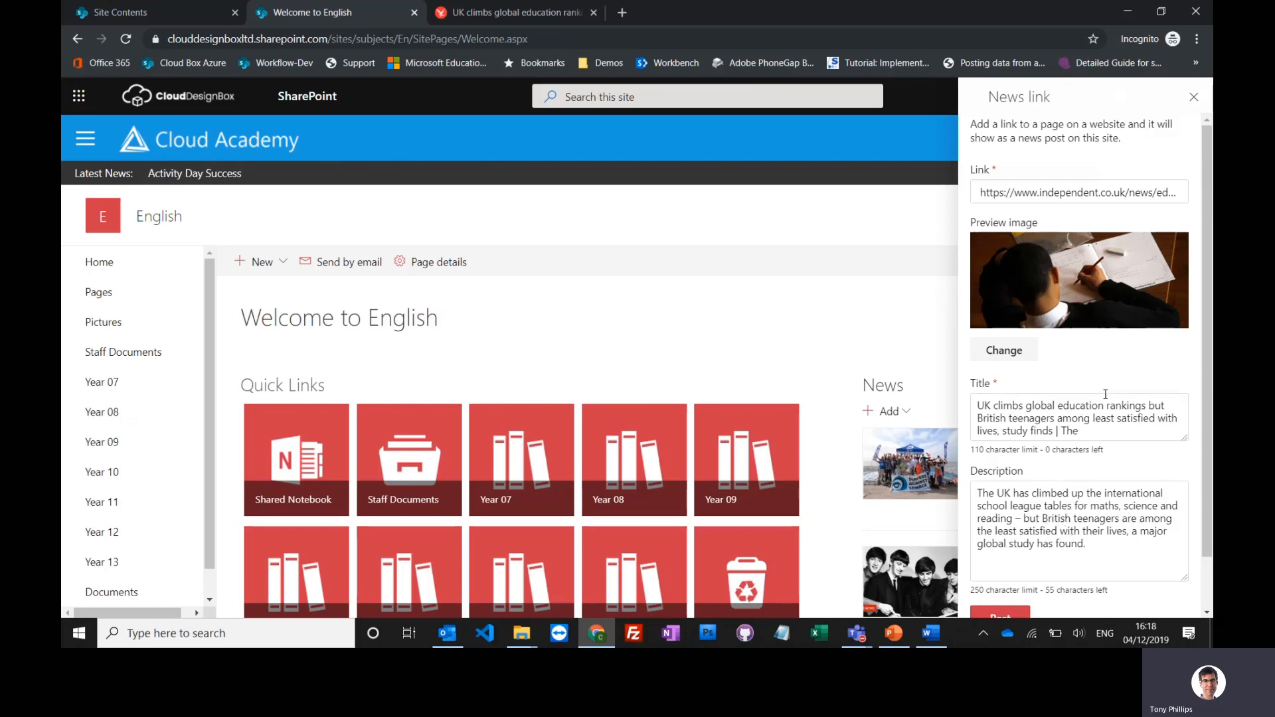
mouse_move(1019, 629)
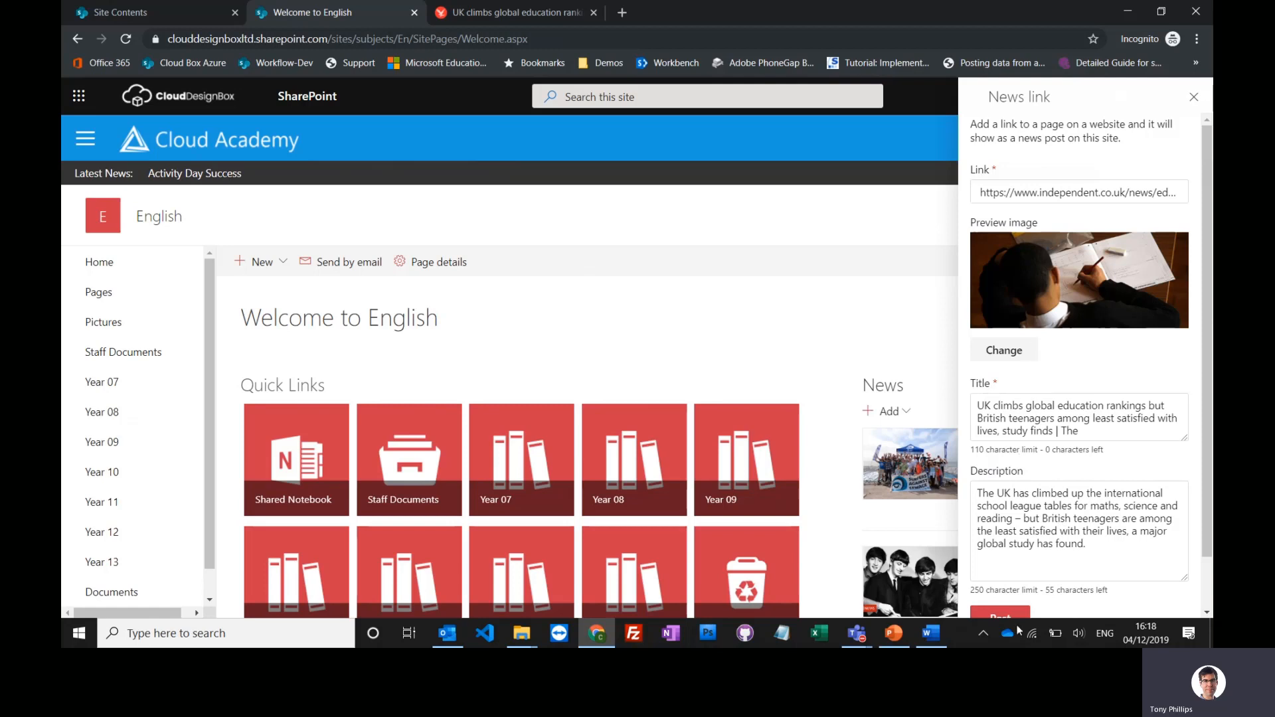
scroll("down", 3)
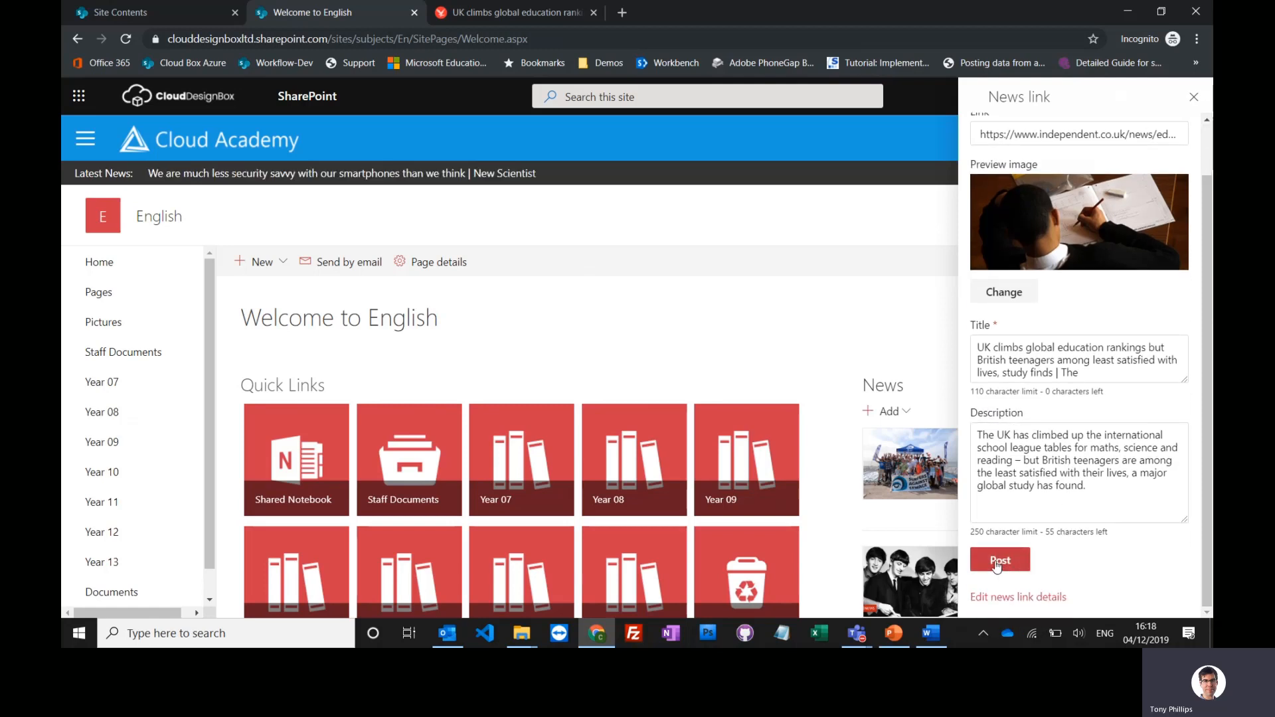
left_click(999, 561)
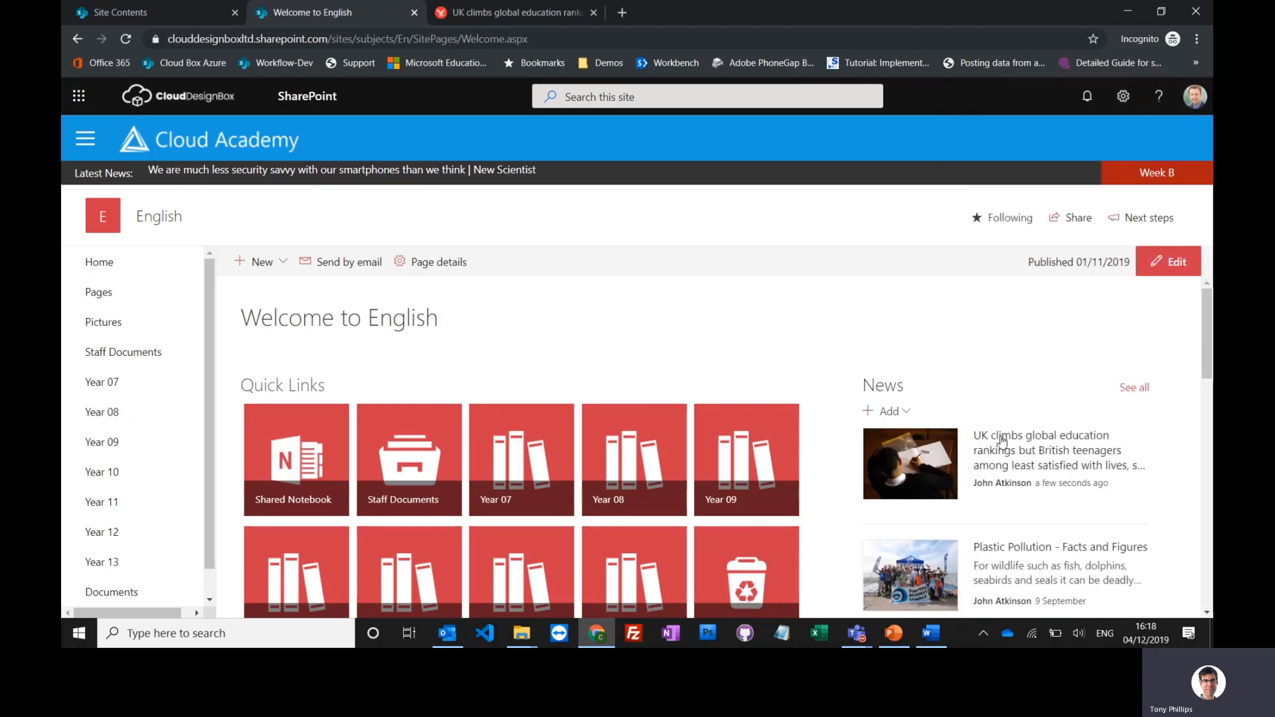
left_click(1050, 451)
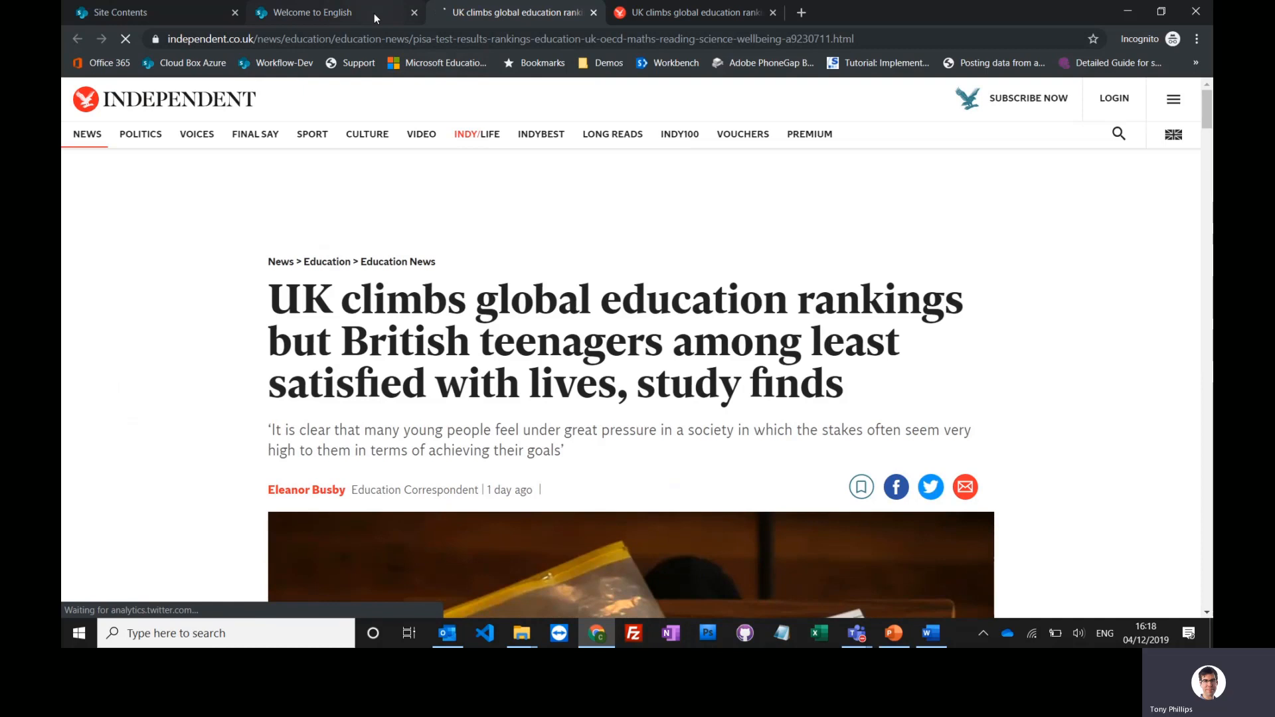
- Return to the English site and start a new News post
left_click(314, 12)
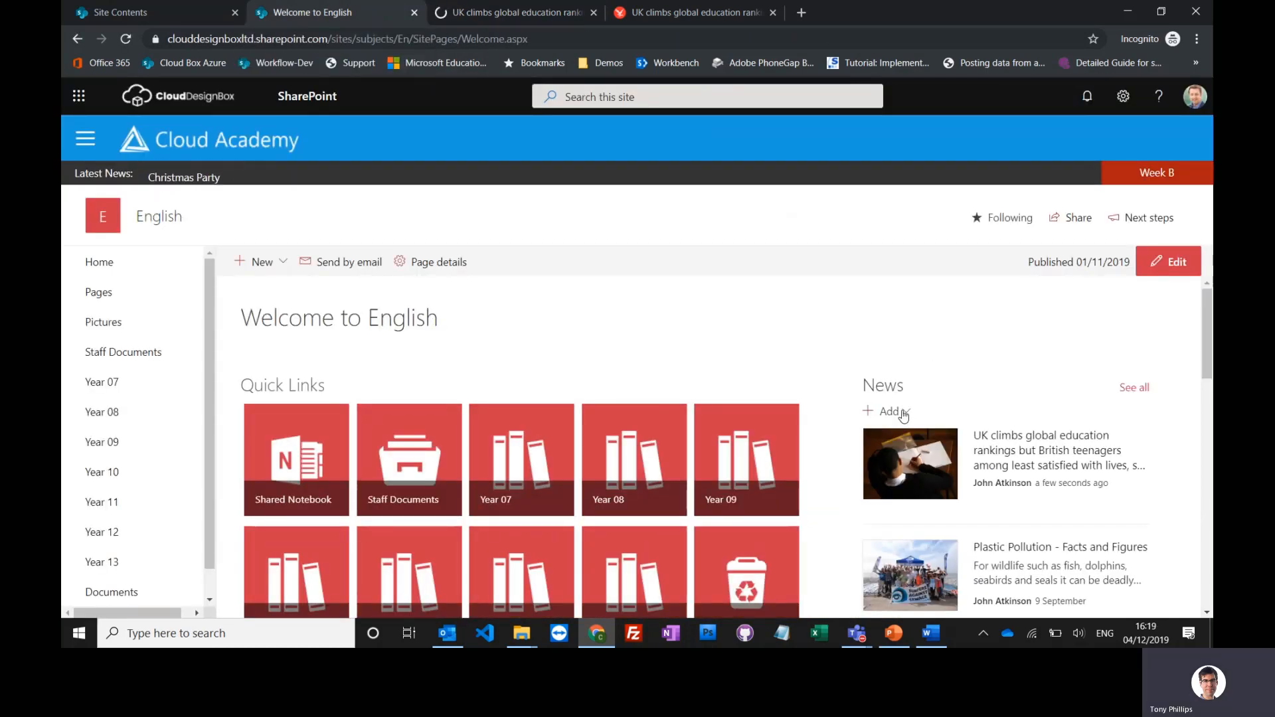
left_click(887, 410)
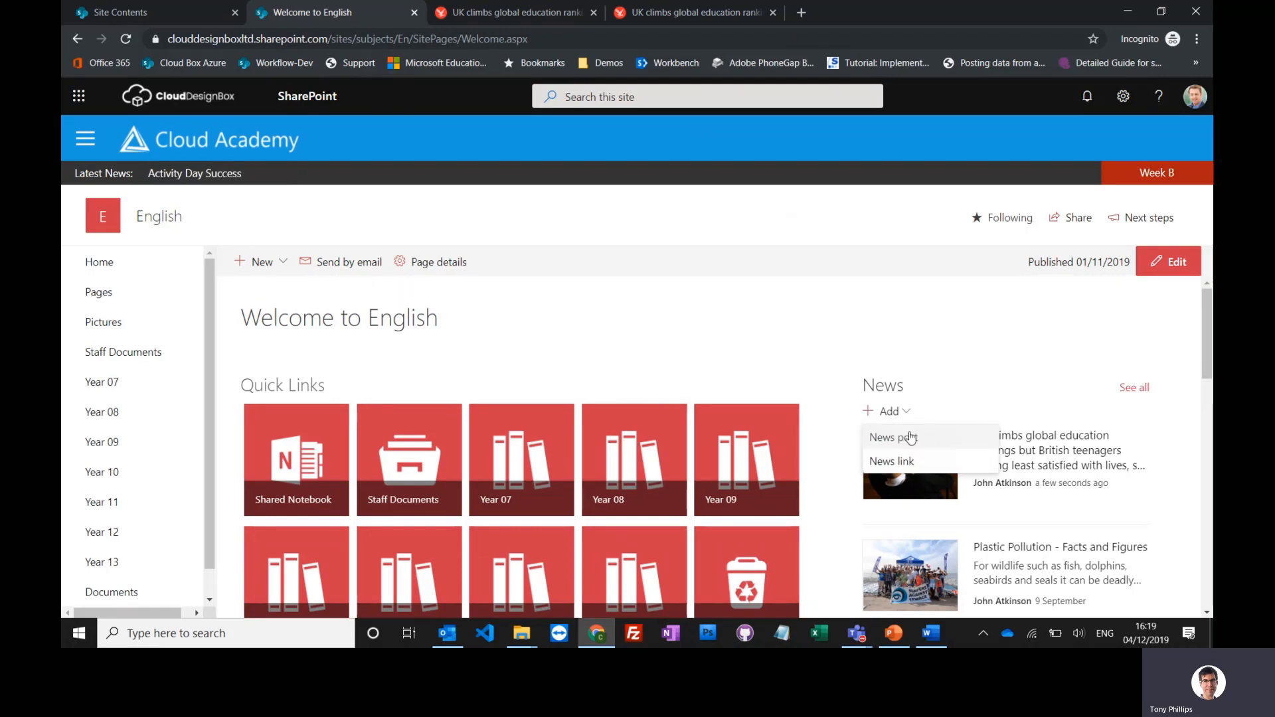
left_click(893, 438)
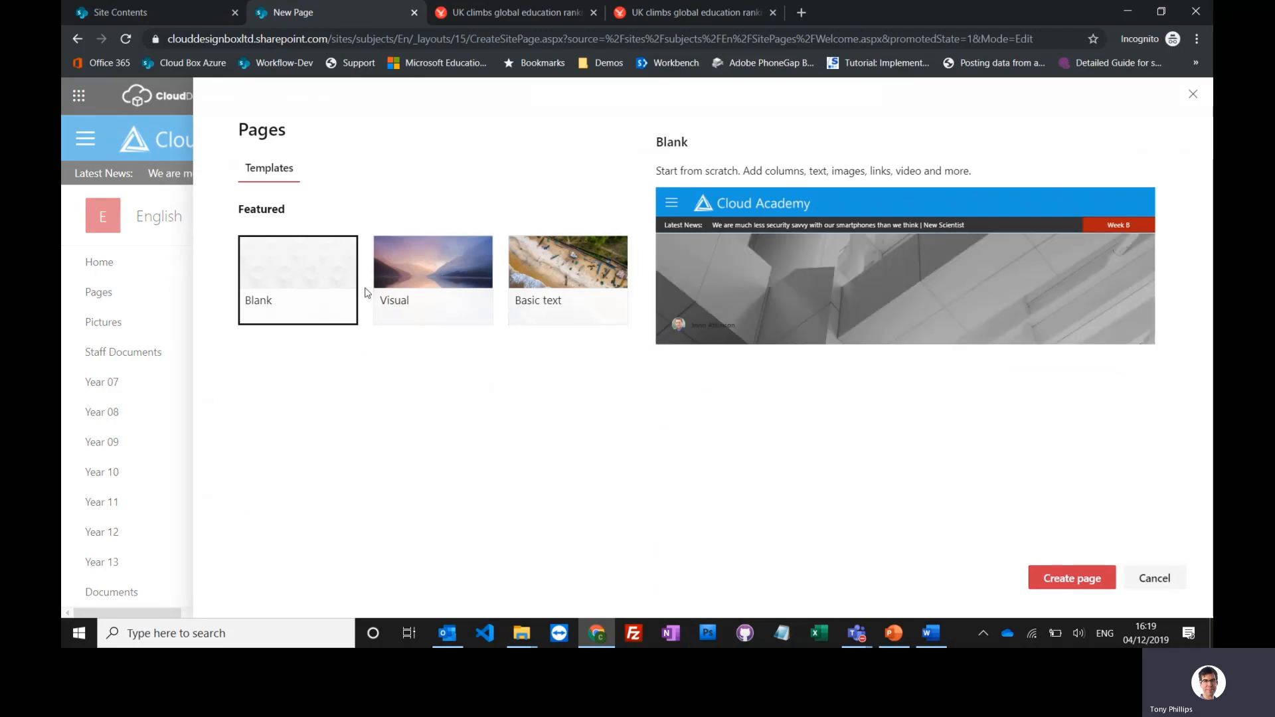
- Compare Visual and Basic text templates, then create the page from Visual
left_click(433, 280)
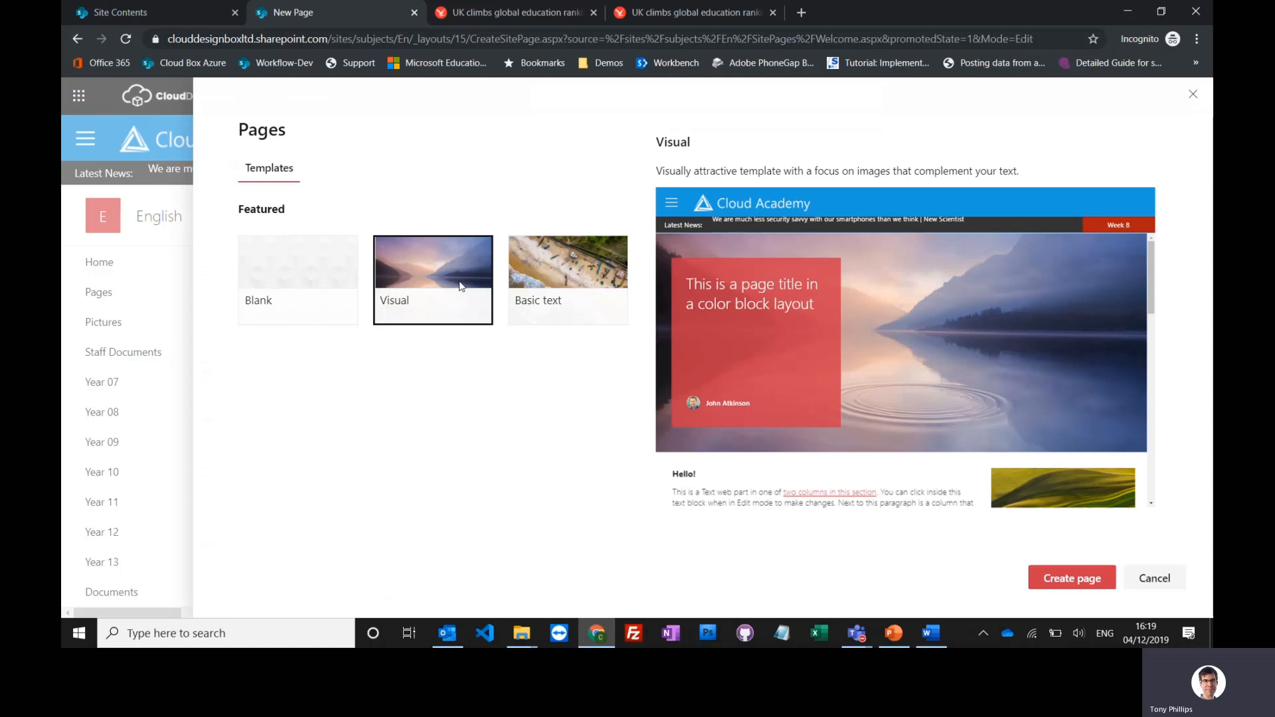
left_click(567, 279)
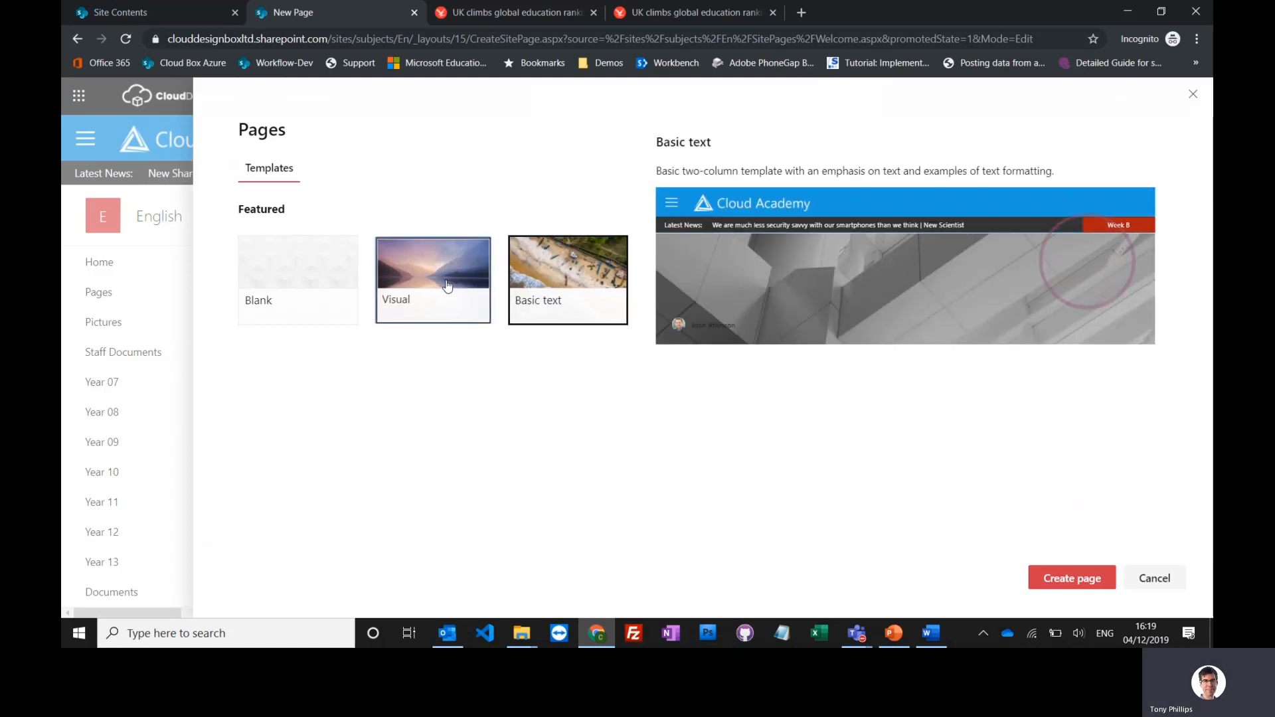
left_click(433, 279)
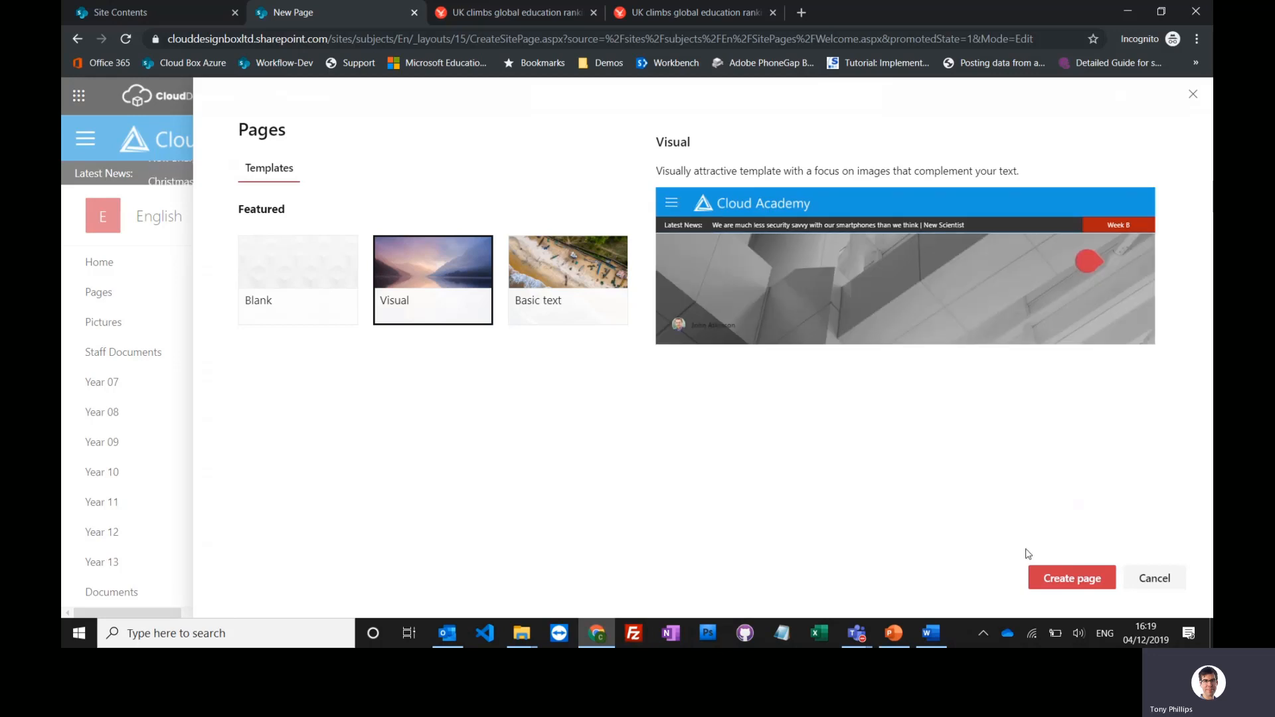
left_click(1071, 578)
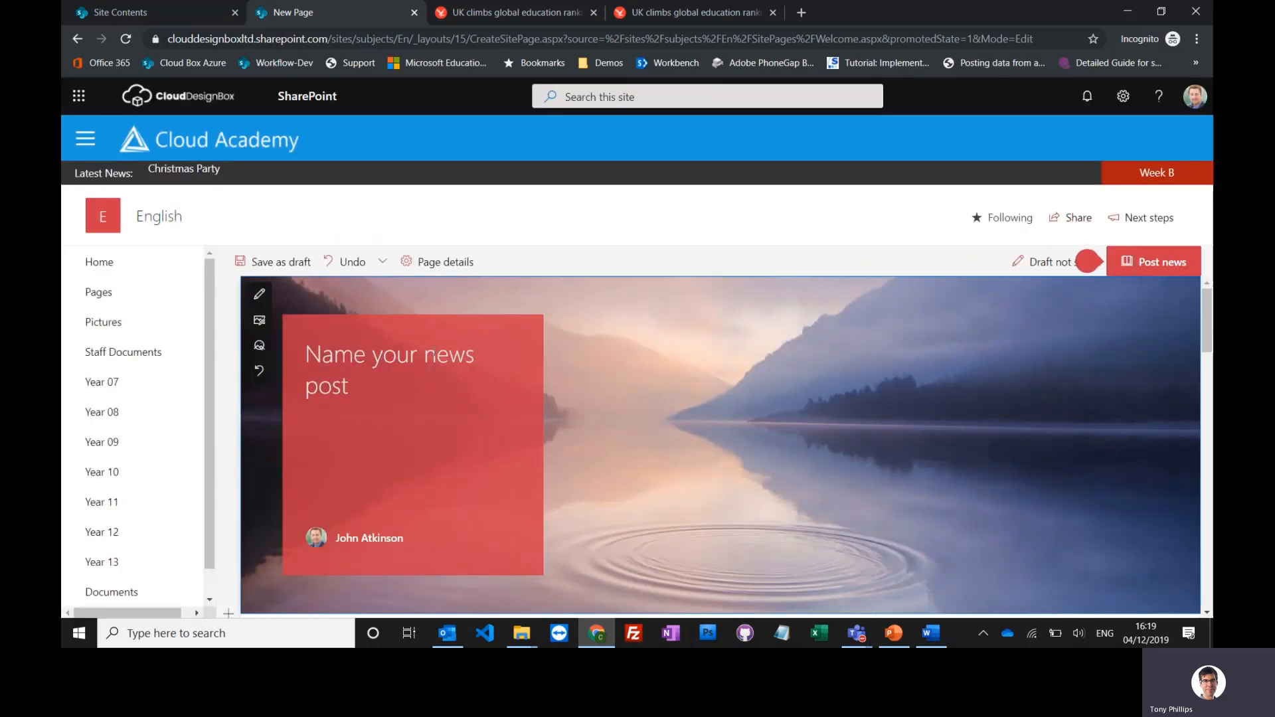
- Title the post 'Exam Dates Released' and bring up the title image choices
type("Exam")
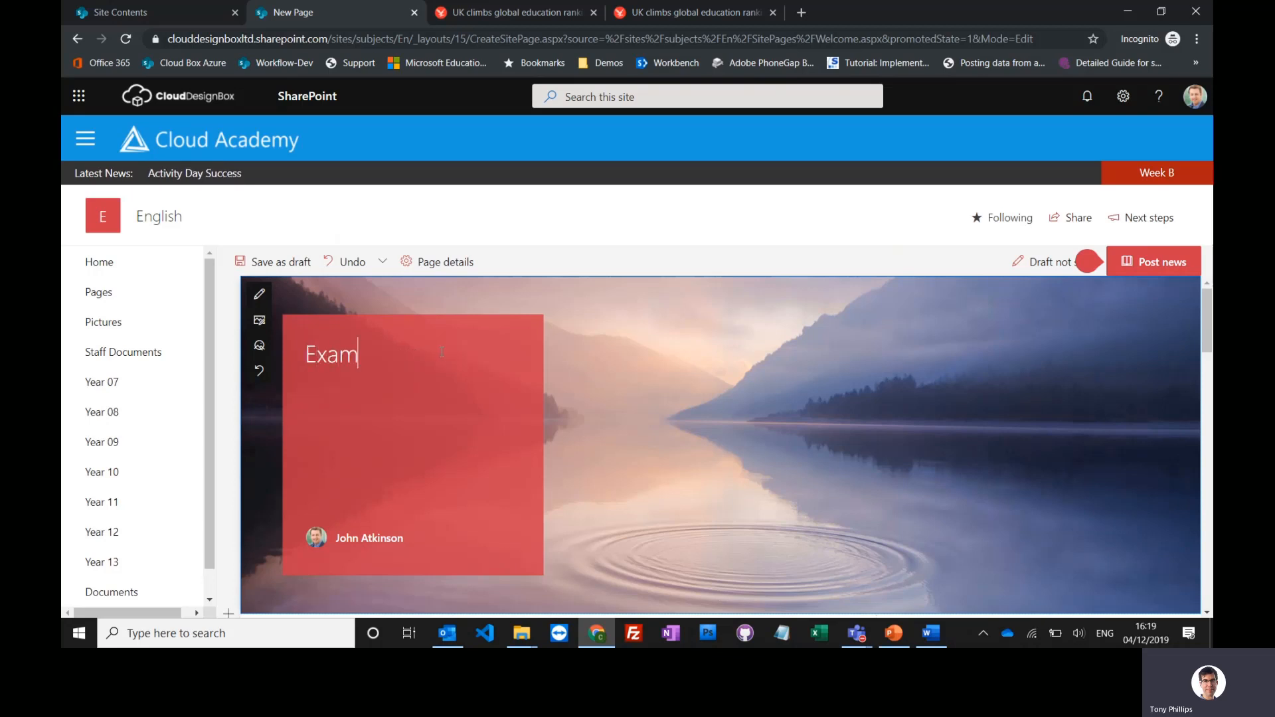
type("Dates")
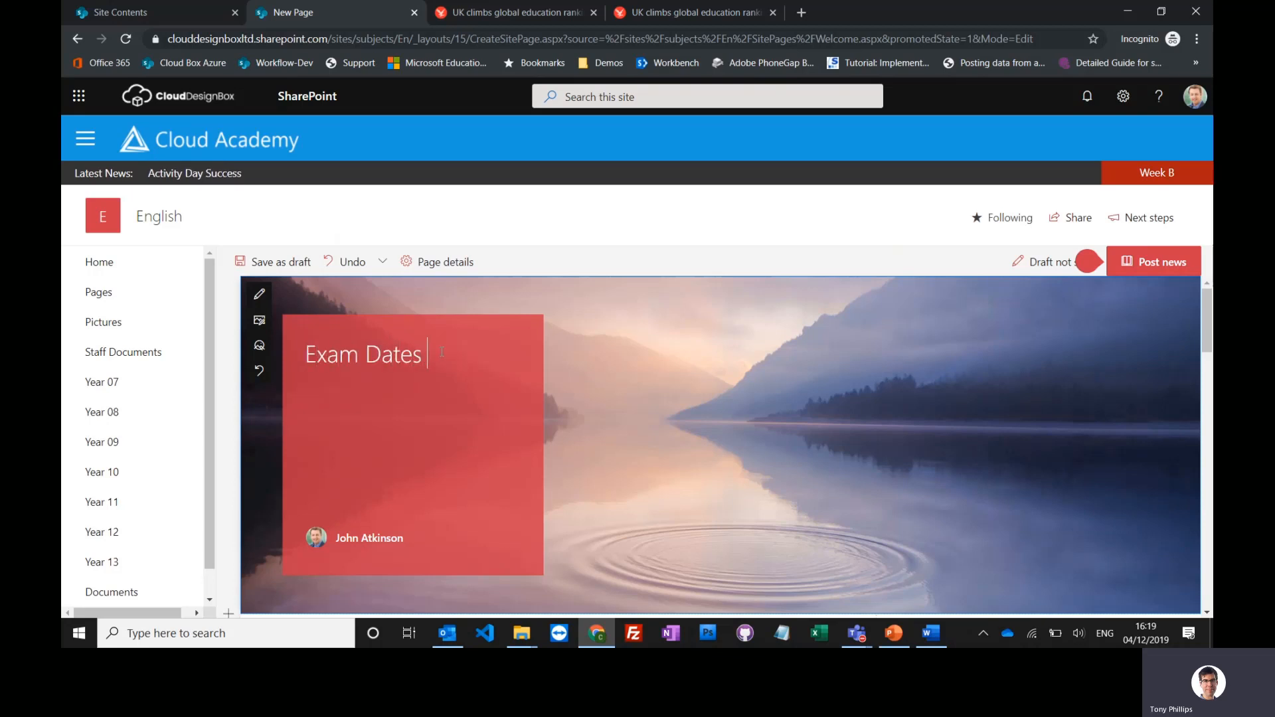
type("Released")
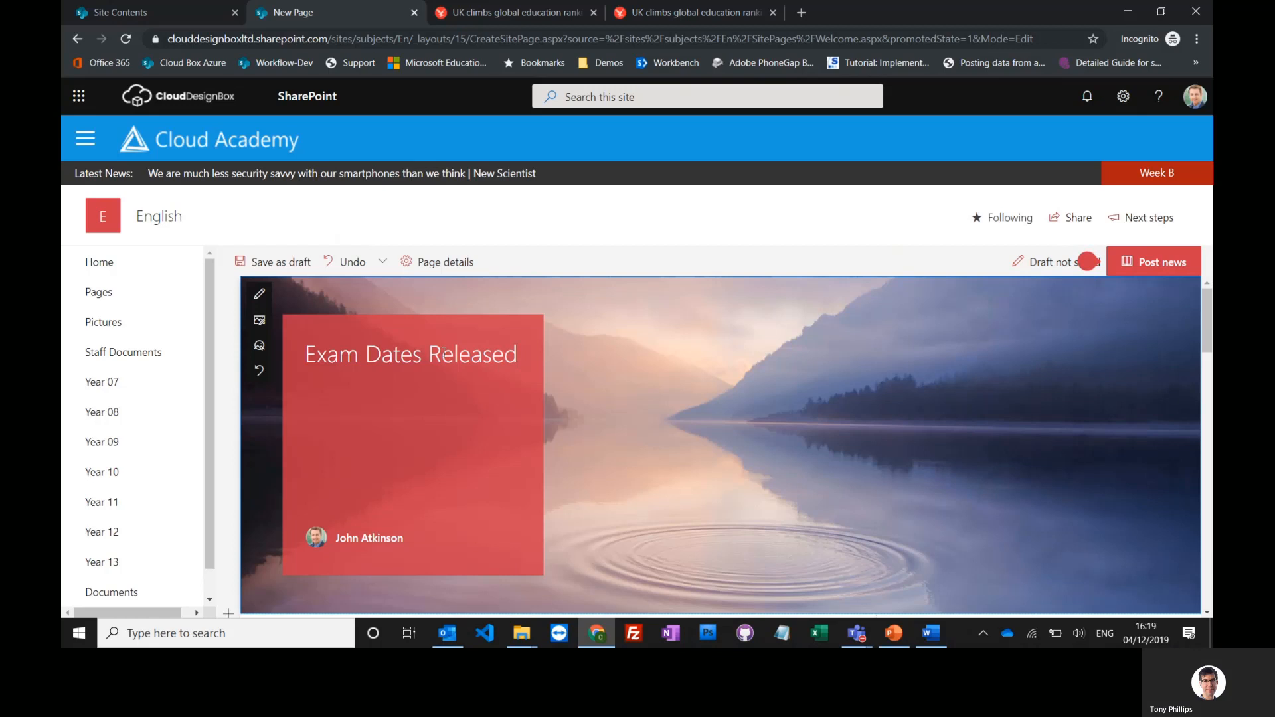
scroll("down", 3)
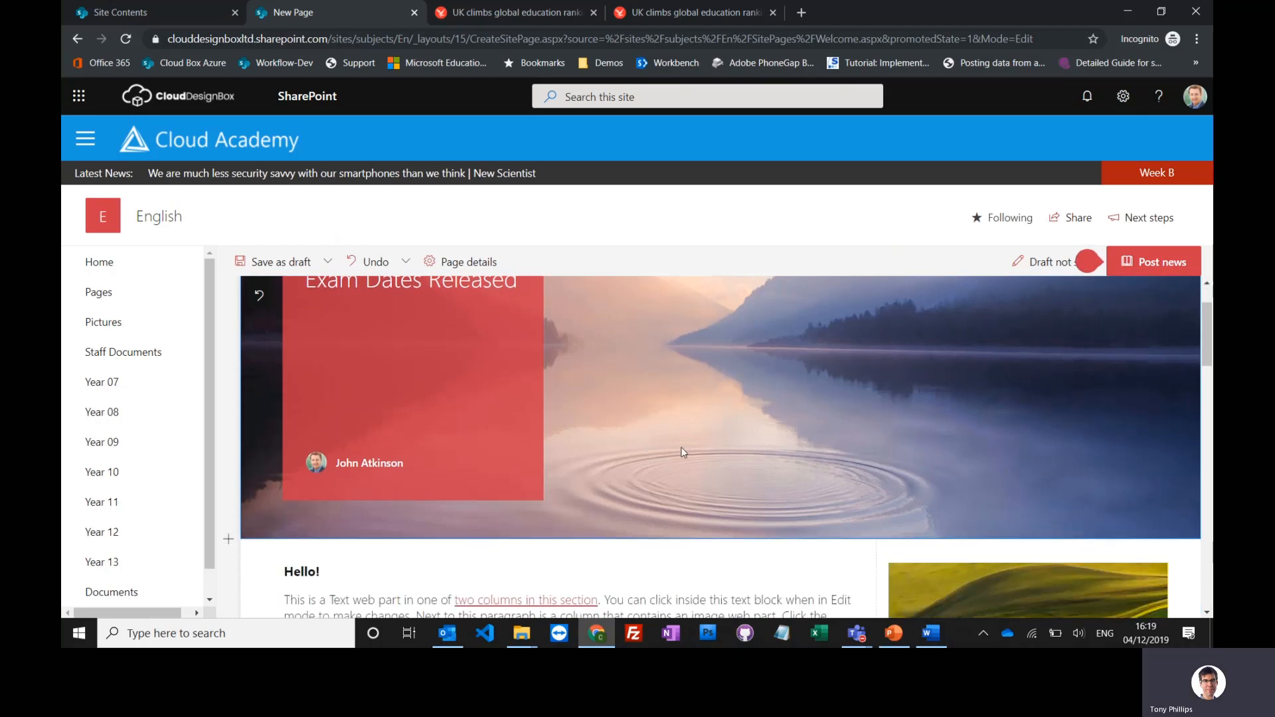
left_click(273, 262)
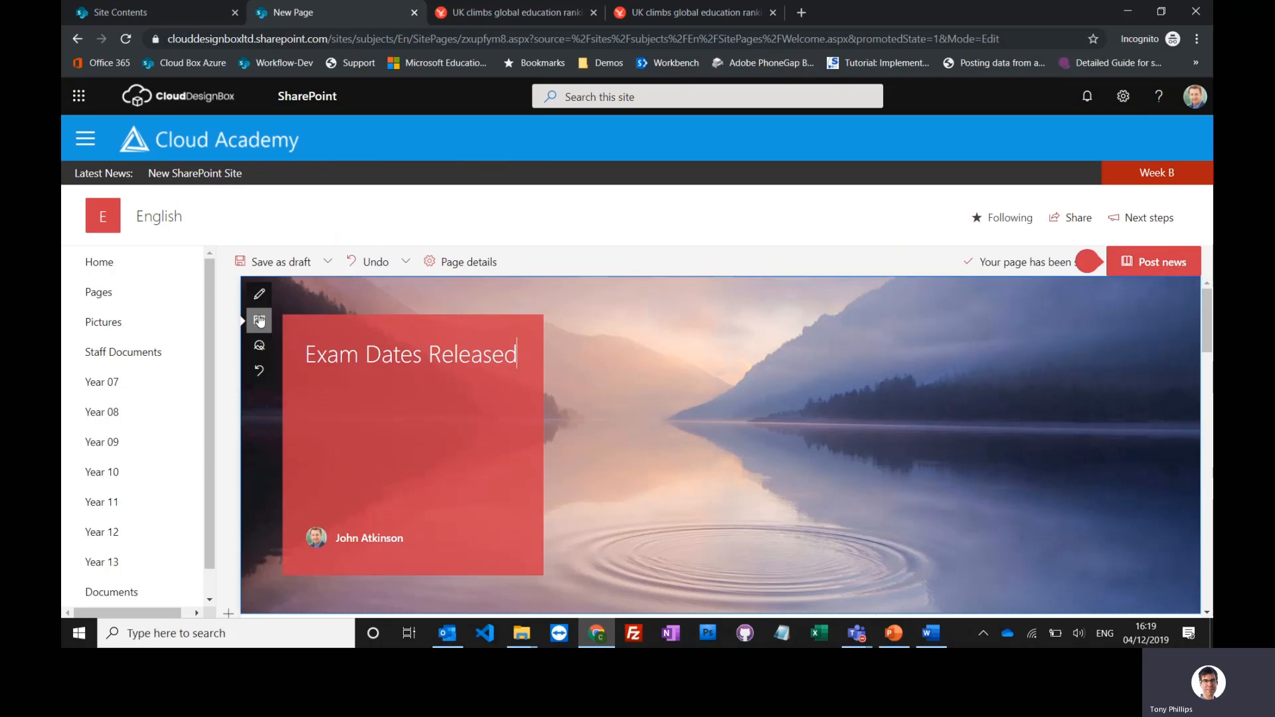
left_click(259, 322)
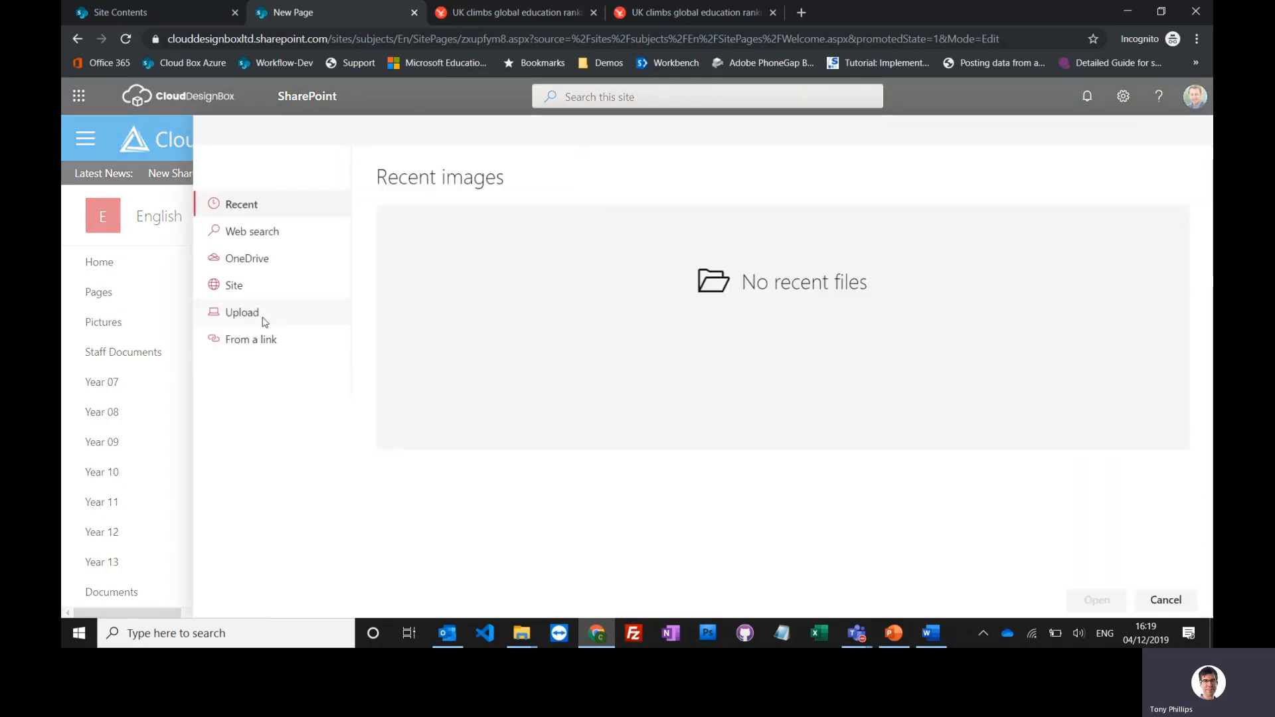
- Web-search 'exams' and set the red-A answer-sheet photo as the title image
left_click(252, 231)
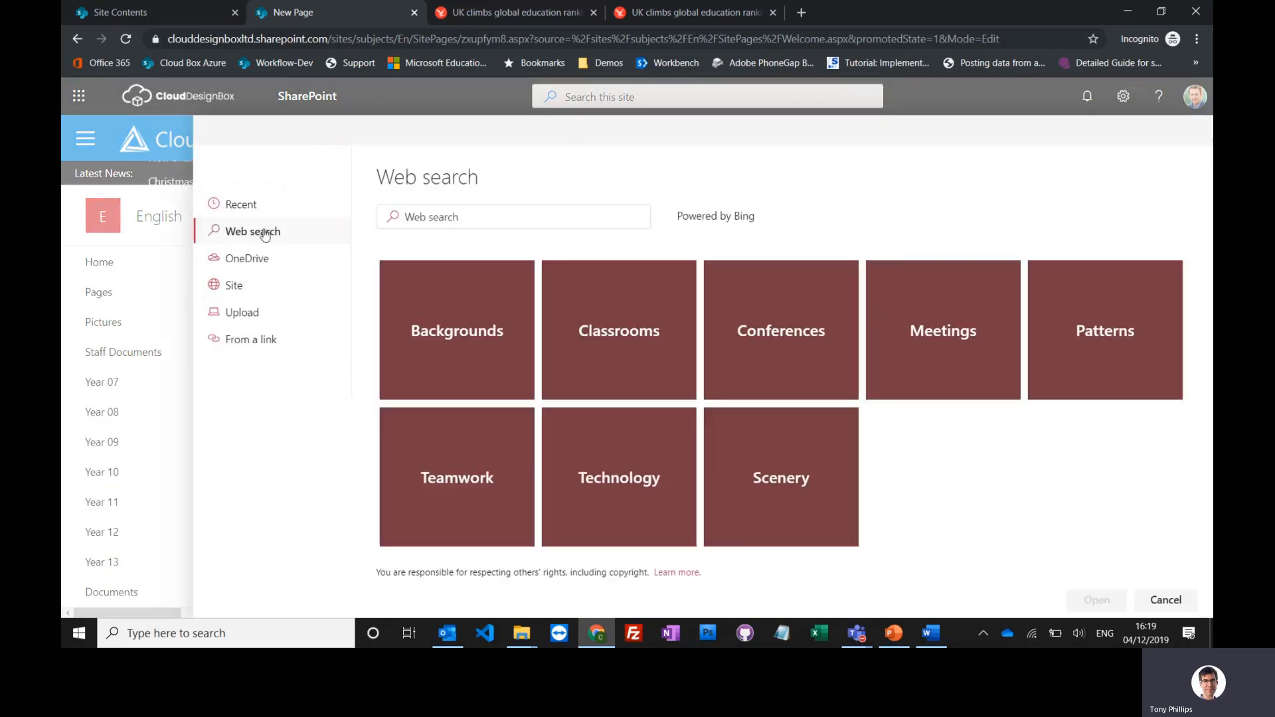
type("exams")
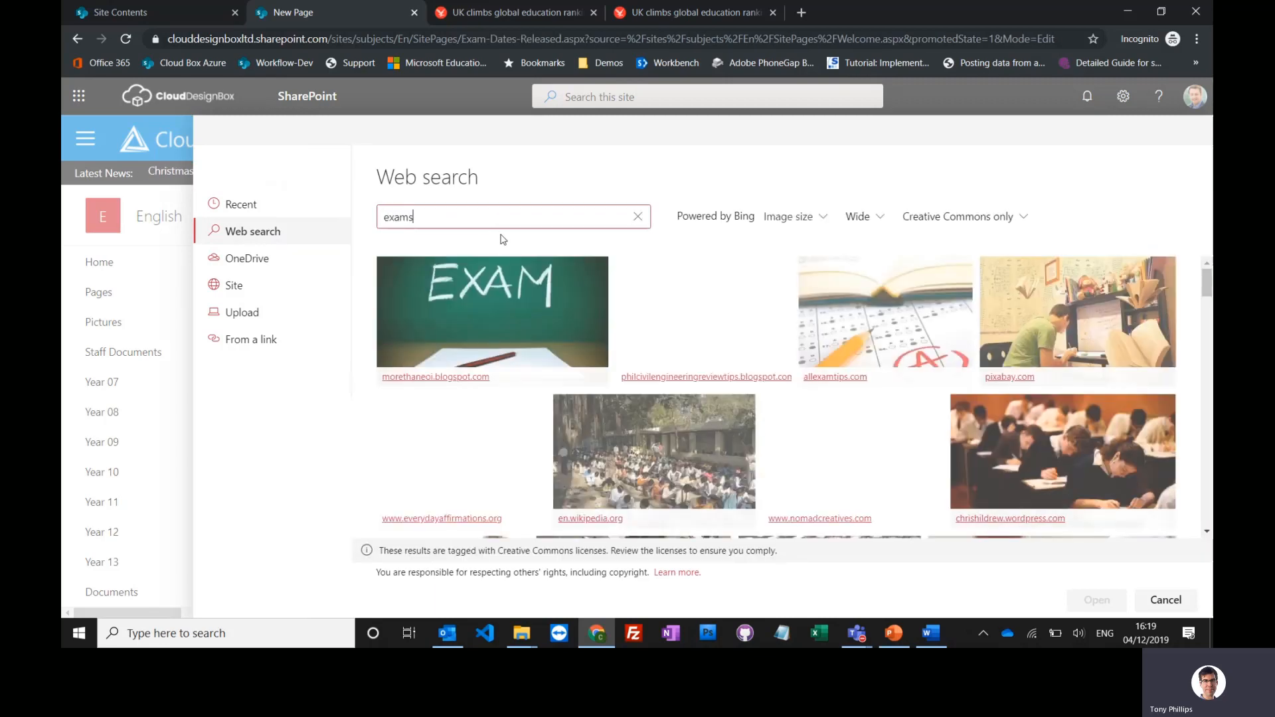
left_click(885, 311)
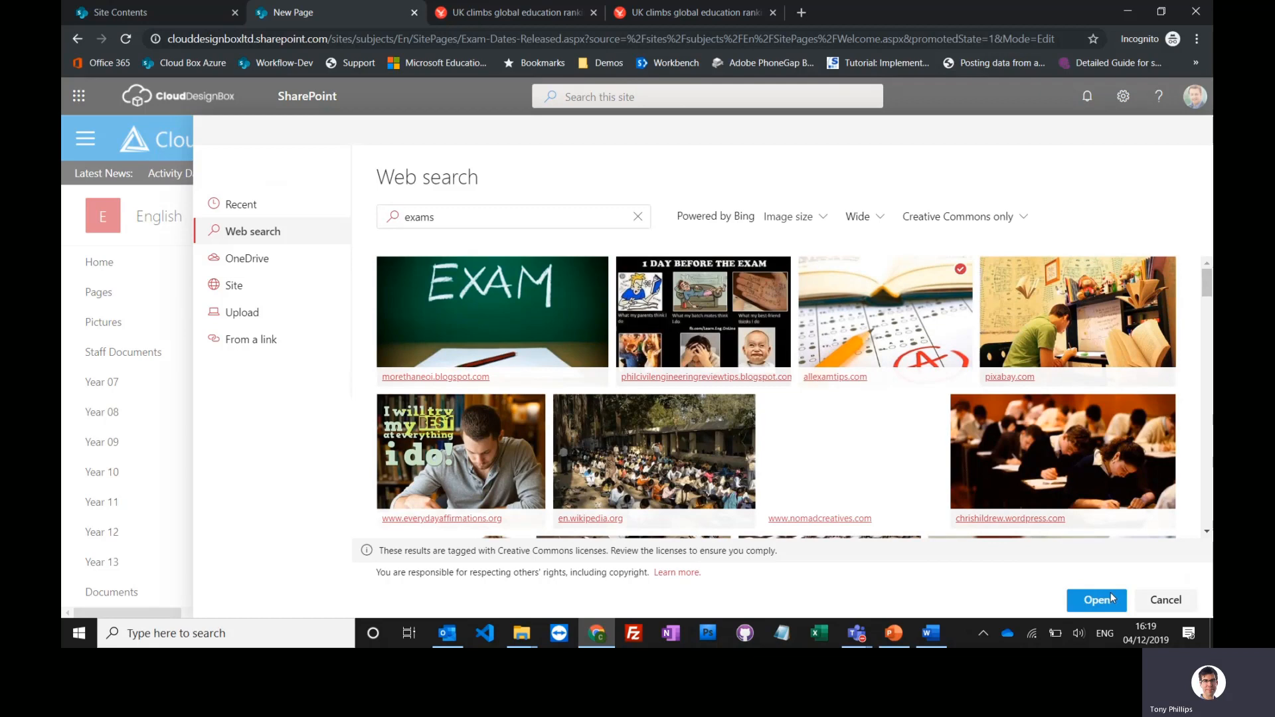
left_click(1096, 599)
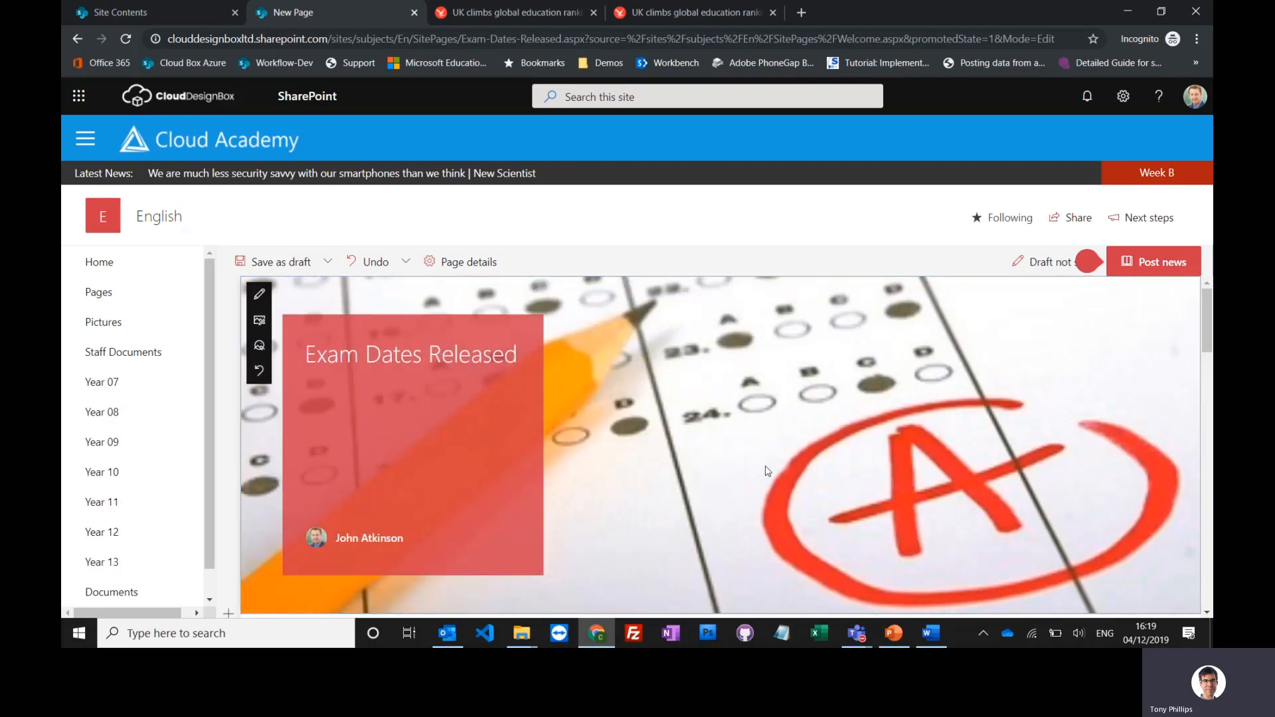
- Replace the placeholder text block with 'This is a test'
scroll("down", 3)
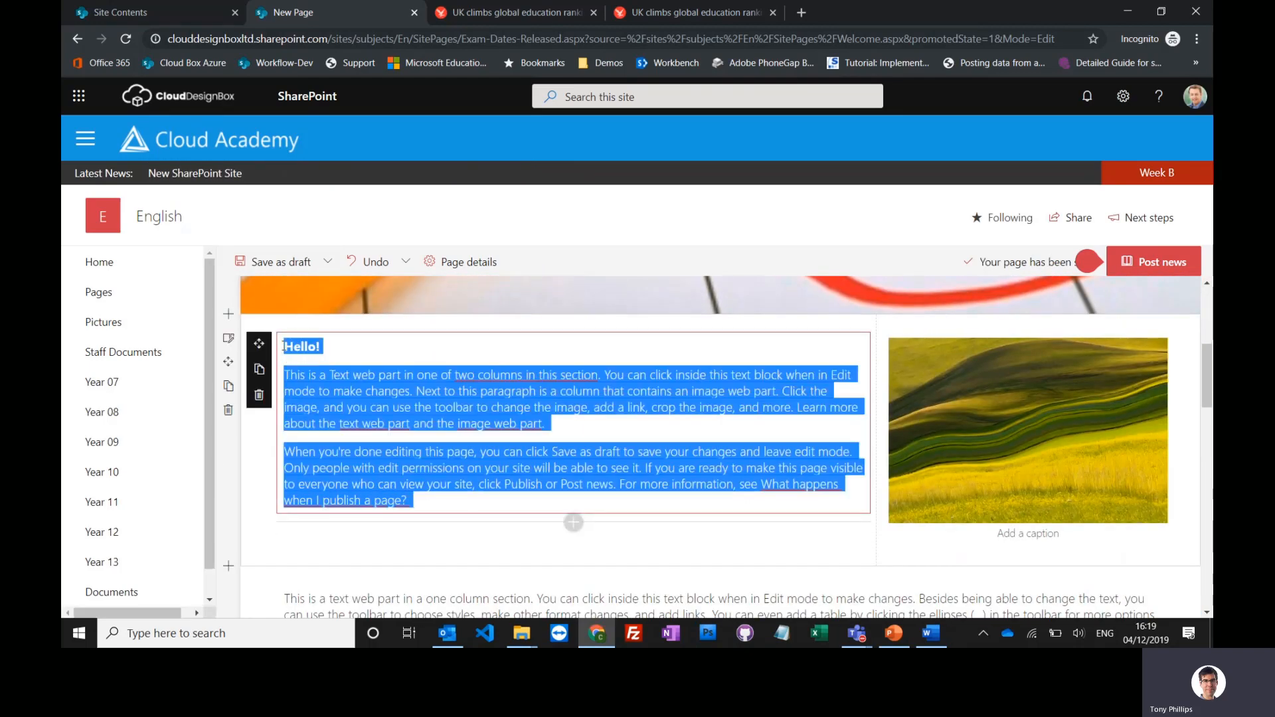
left_click(326, 358)
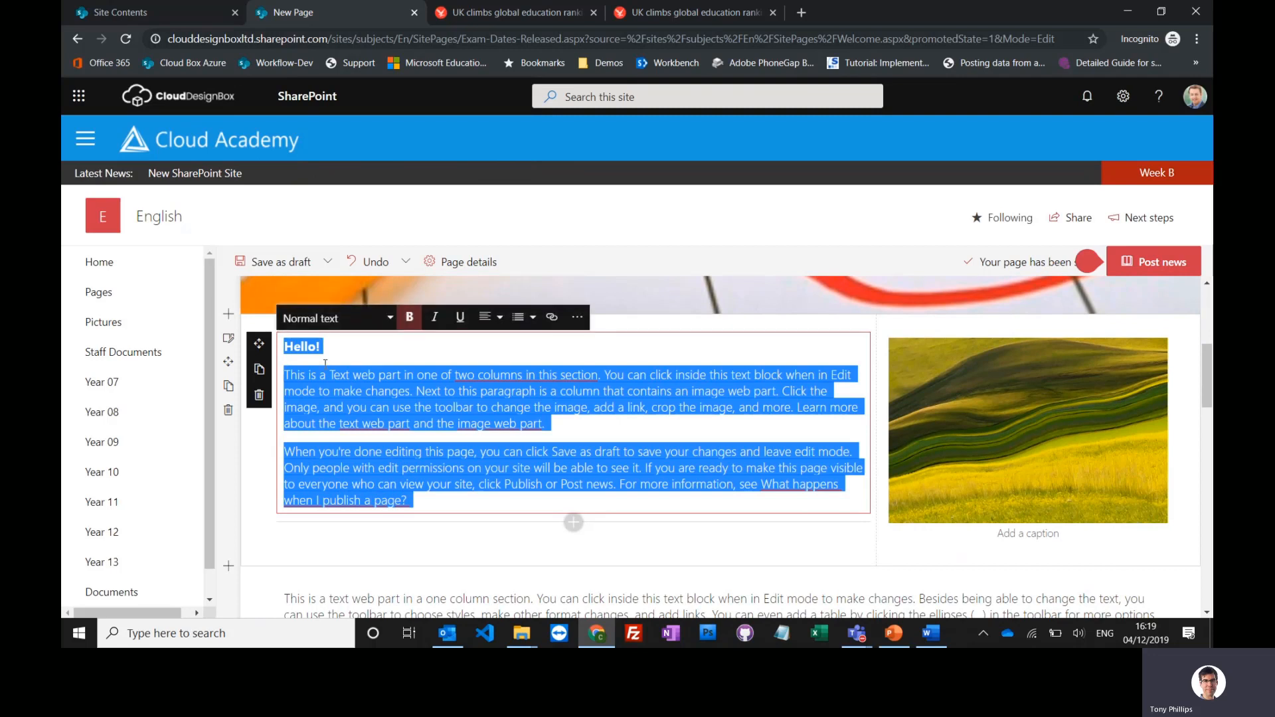
type("This is a")
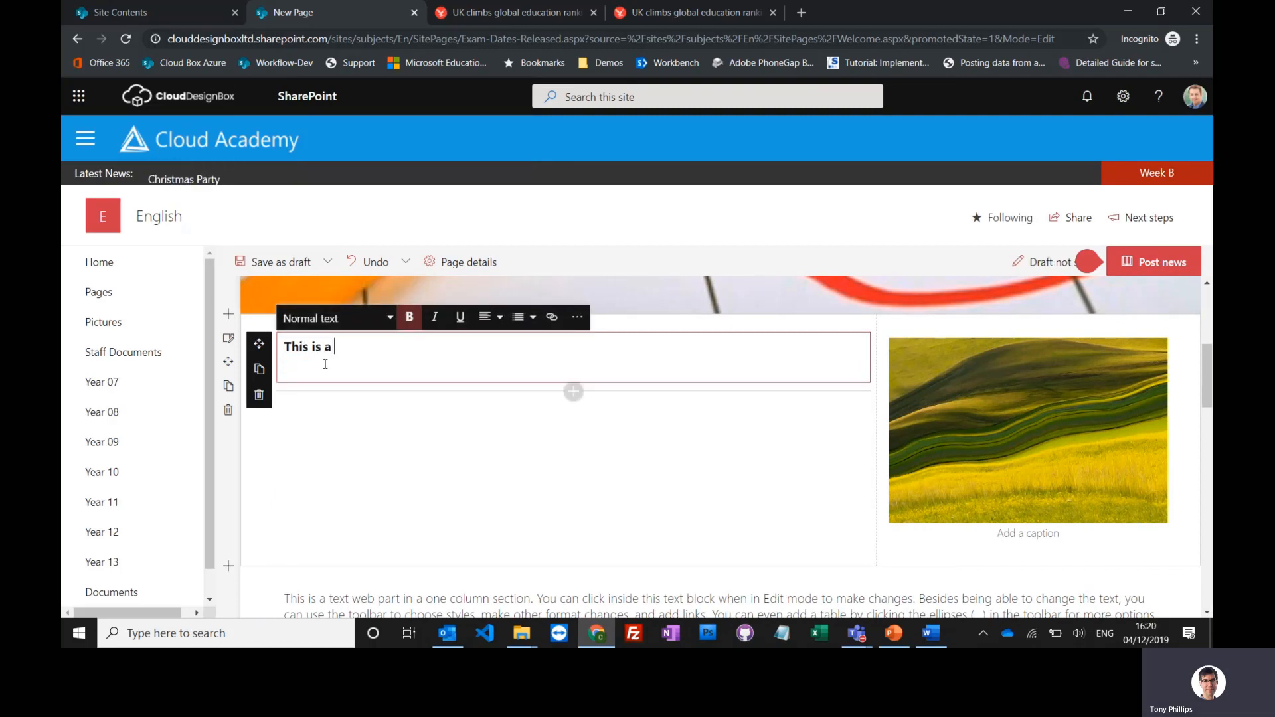
type("test")
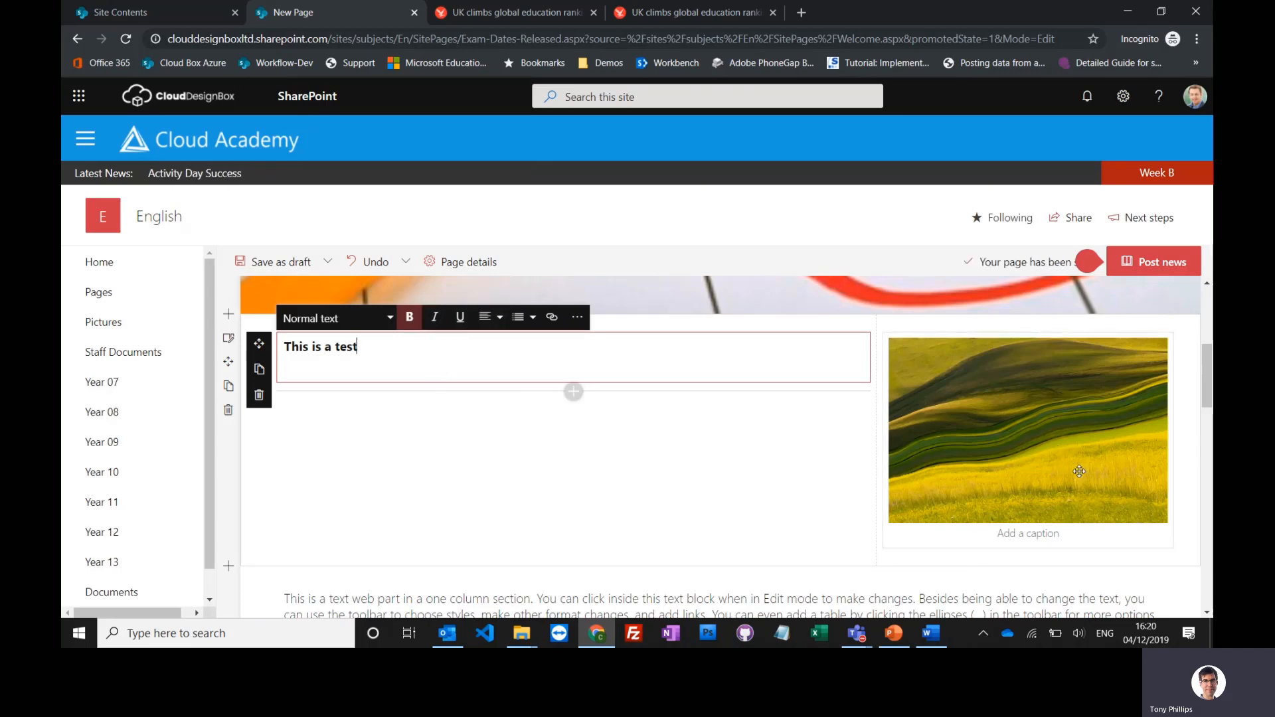
scroll("down", 3)
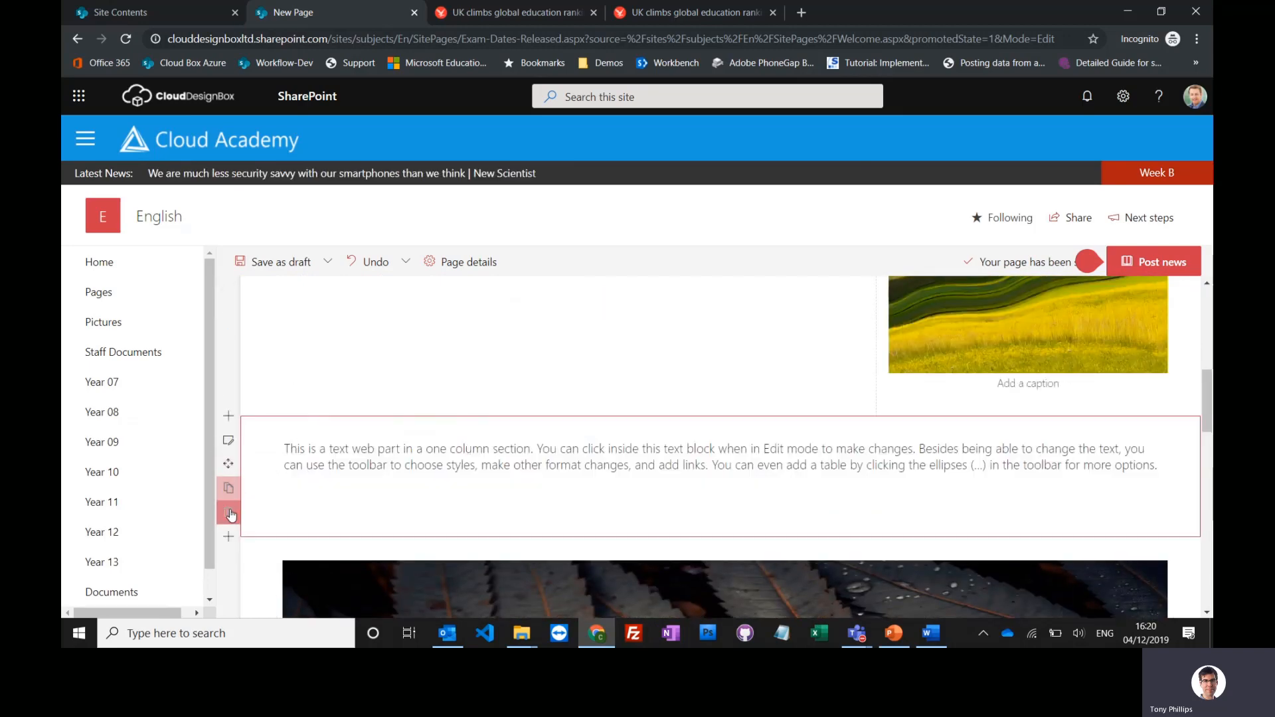
mouse_move(228, 512)
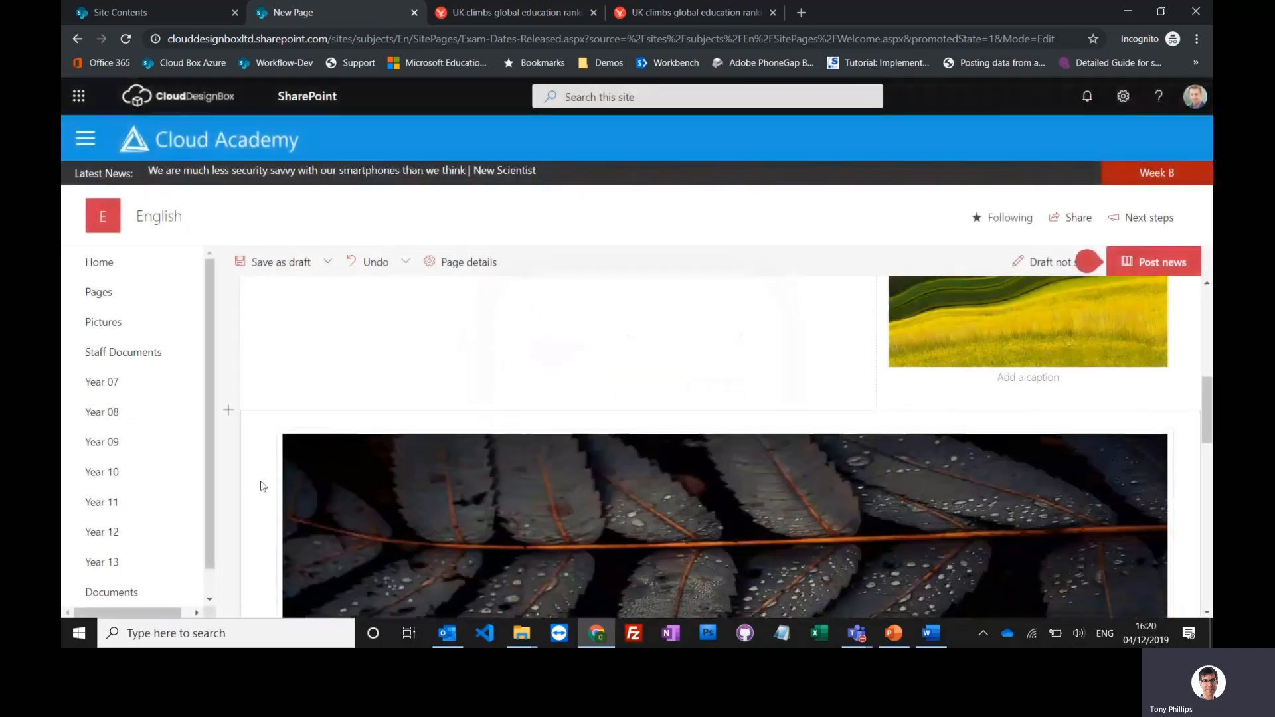
- Delete the beach photo section below the text and confirm its removal
scroll("down", 3)
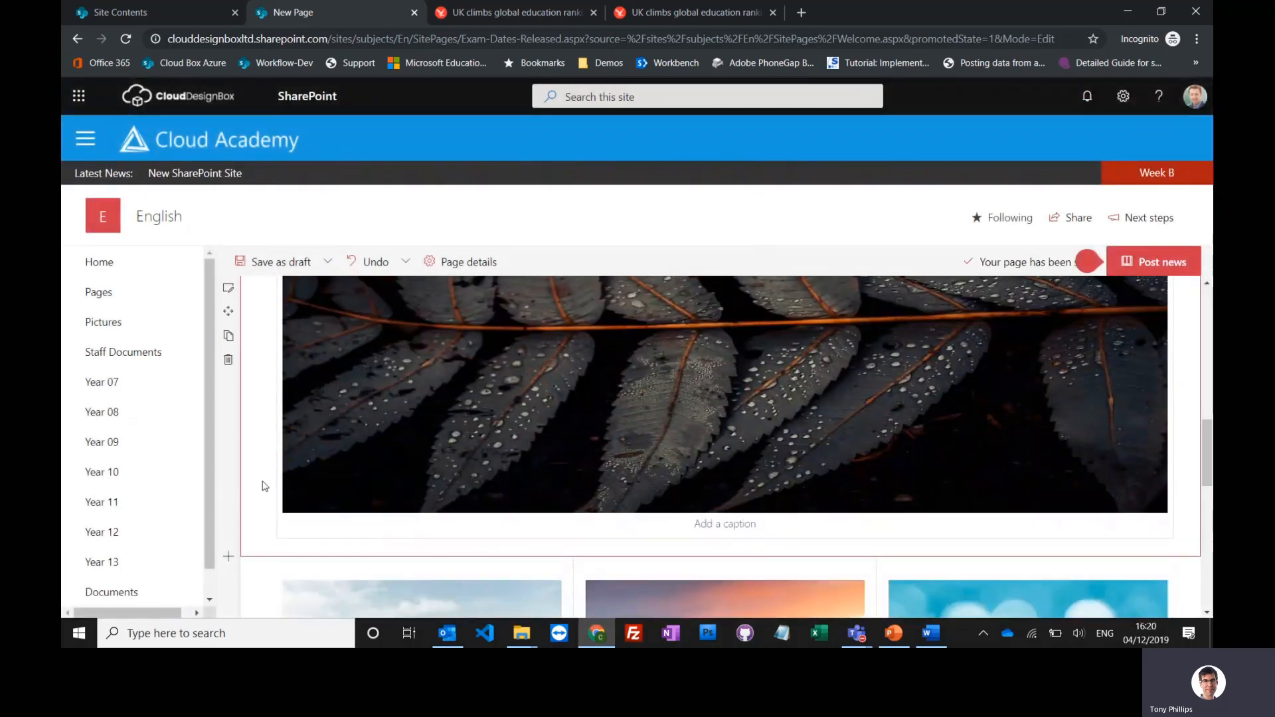
scroll("down", 3)
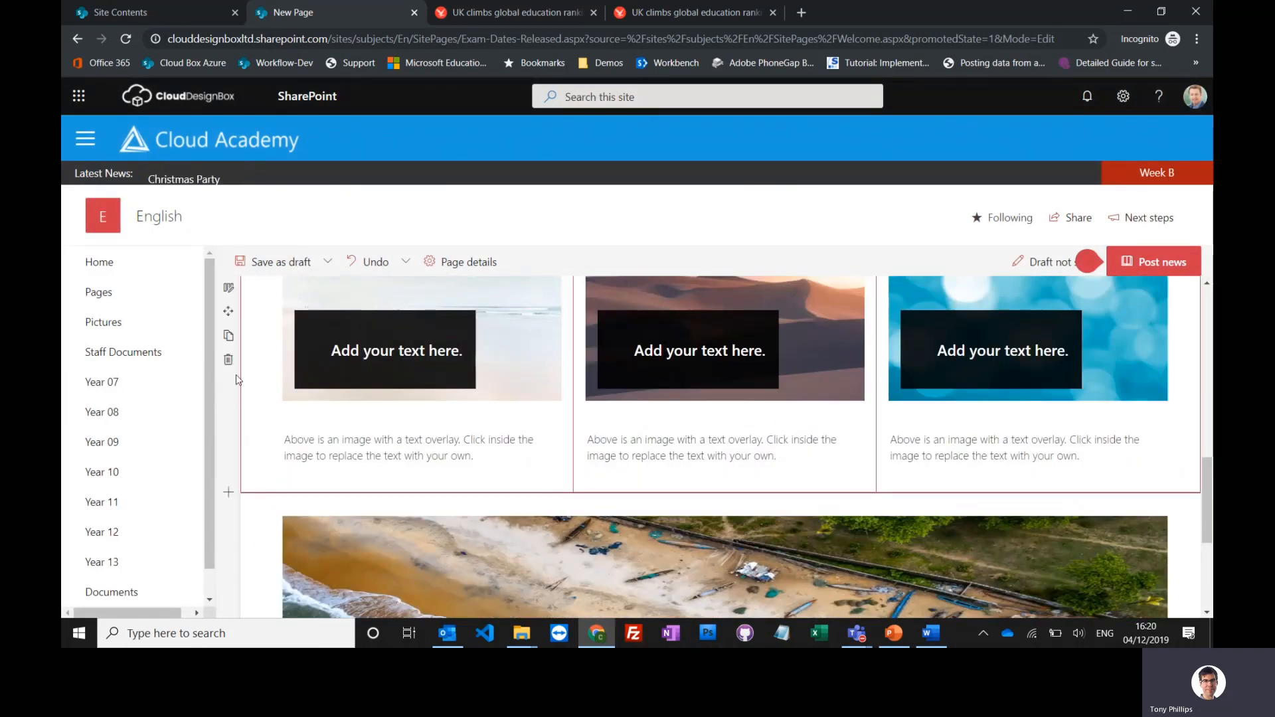
scroll("down", 3)
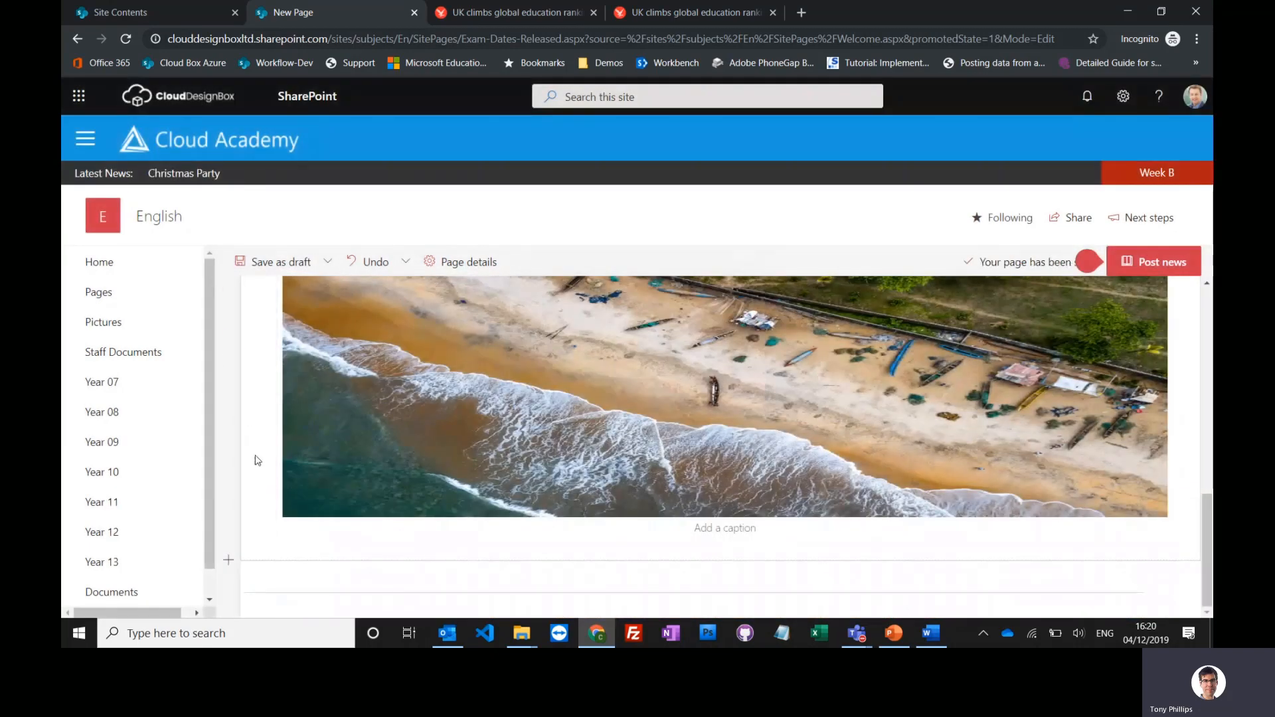
left_click(229, 360)
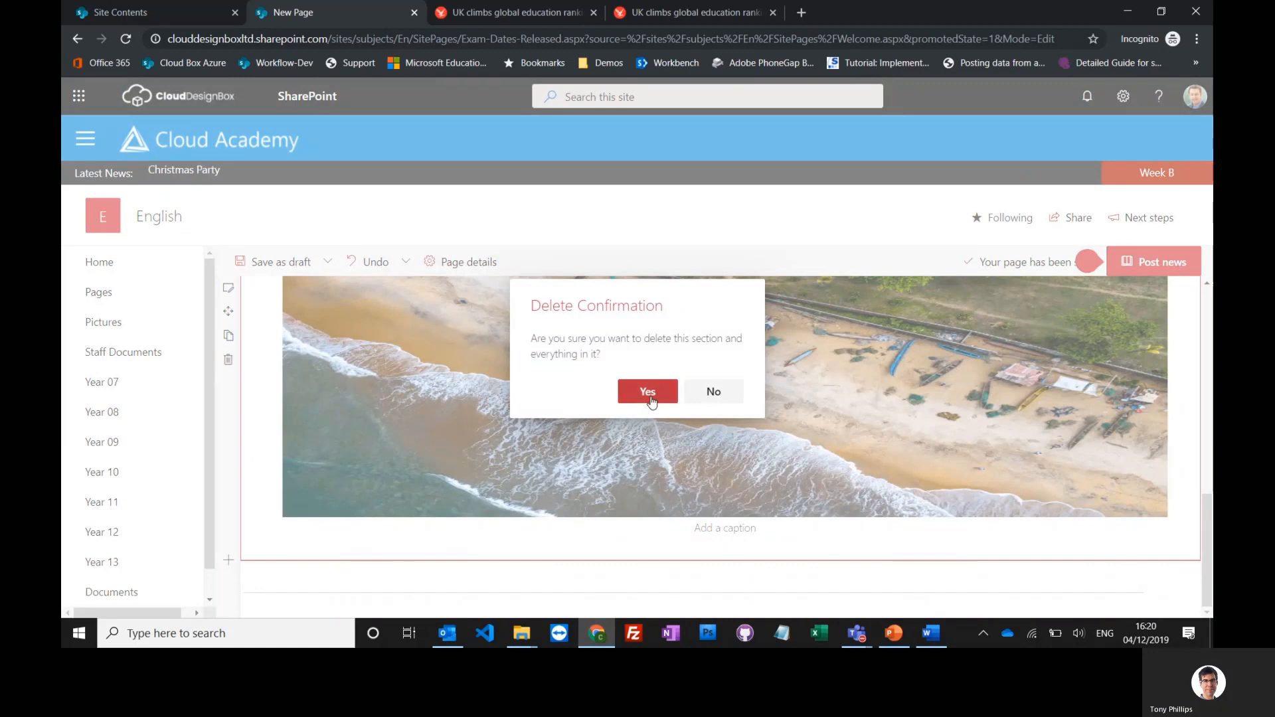
left_click(647, 390)
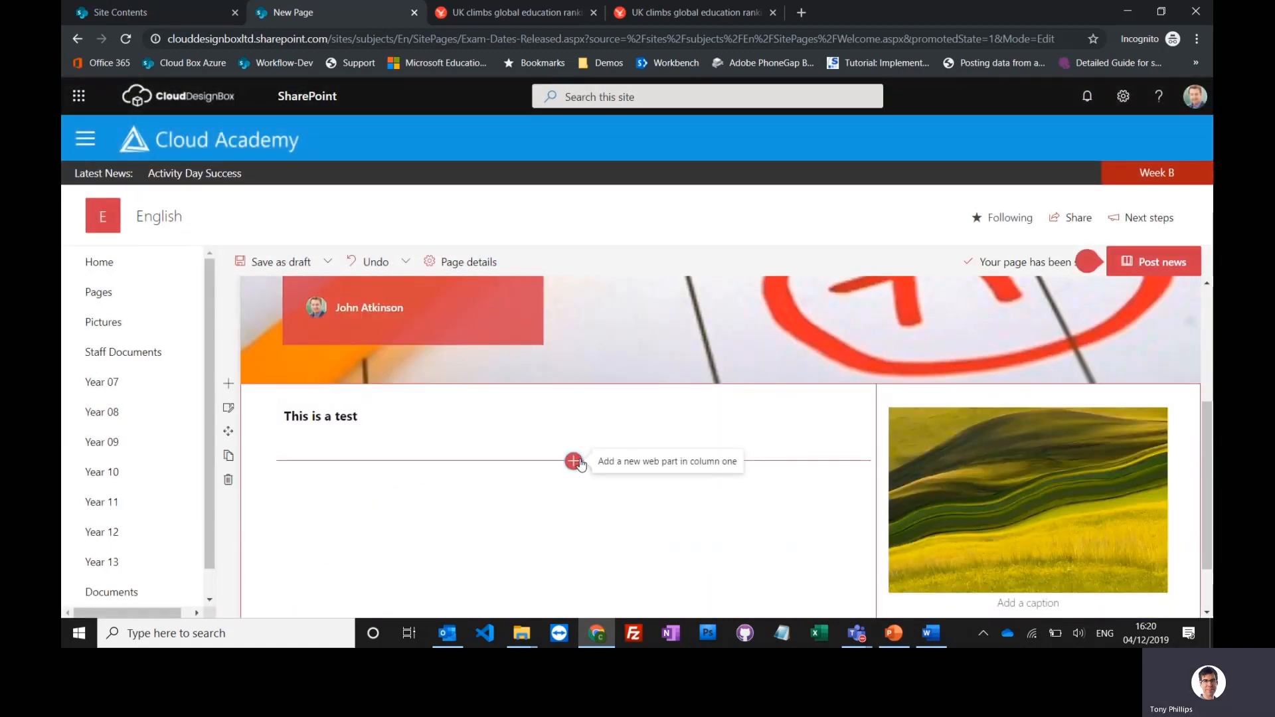
left_click(574, 461)
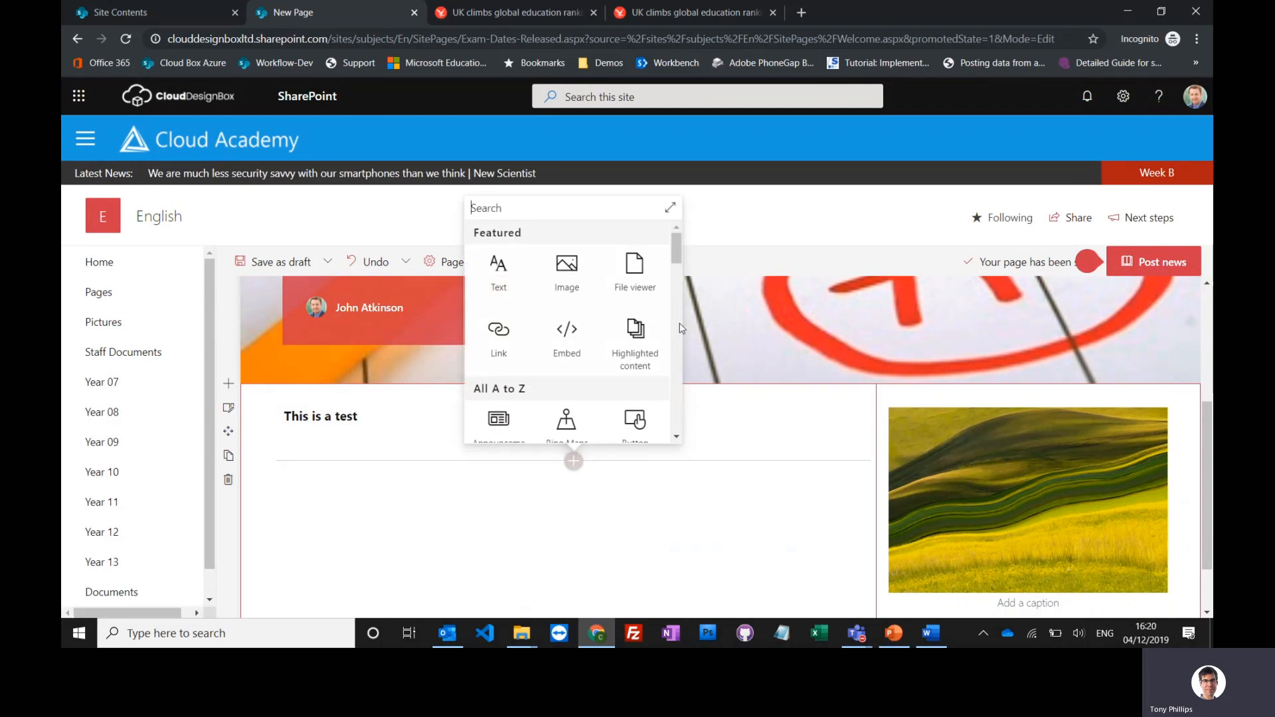
scroll("down", 3)
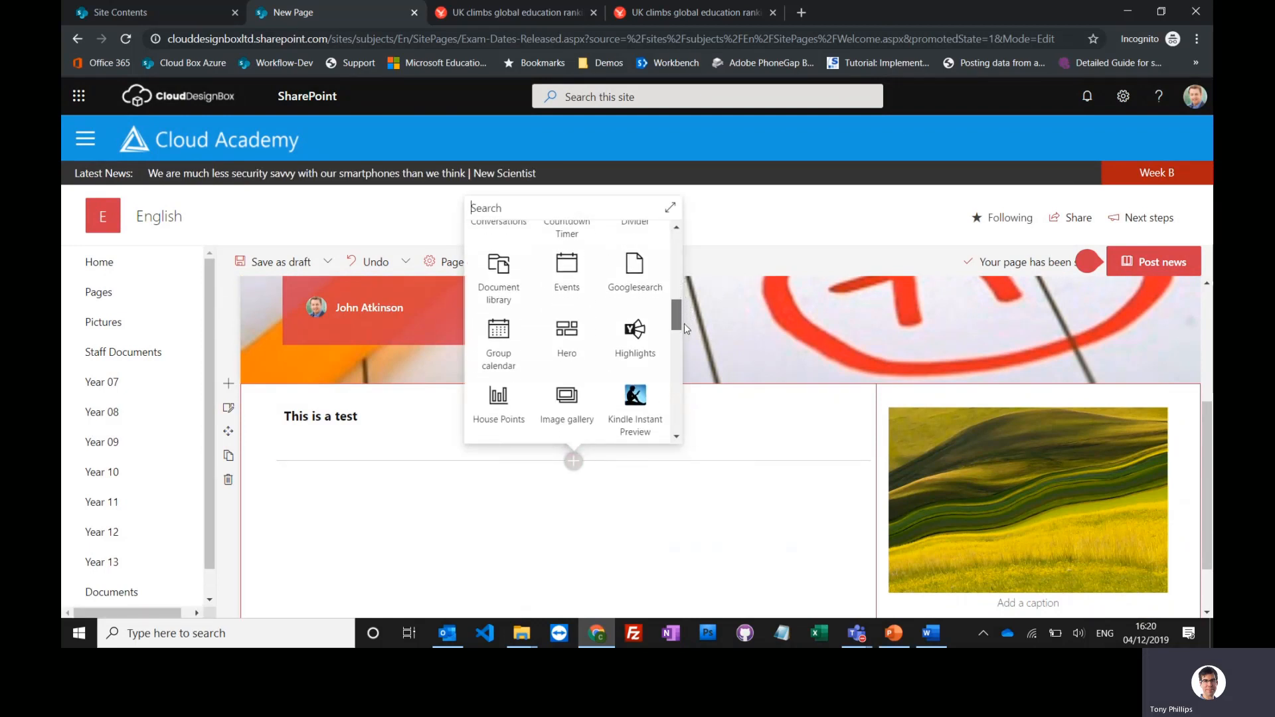
scroll("down", 3)
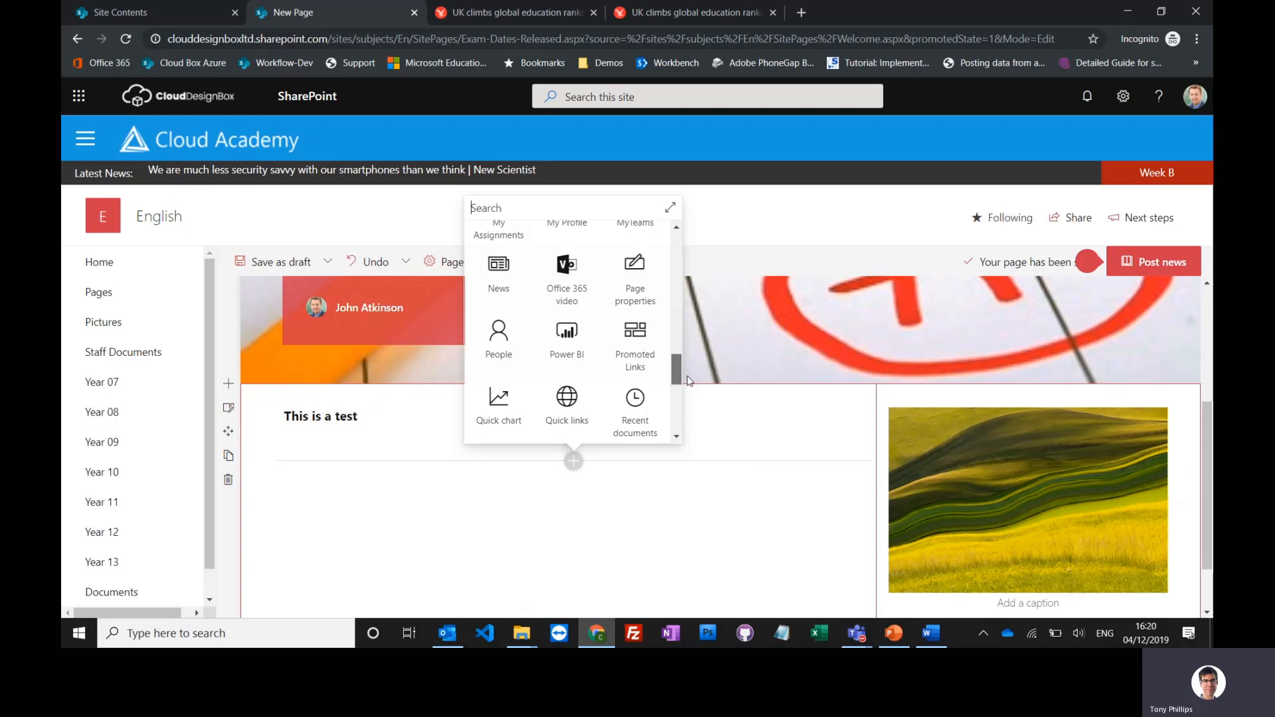
scroll("down", 3)
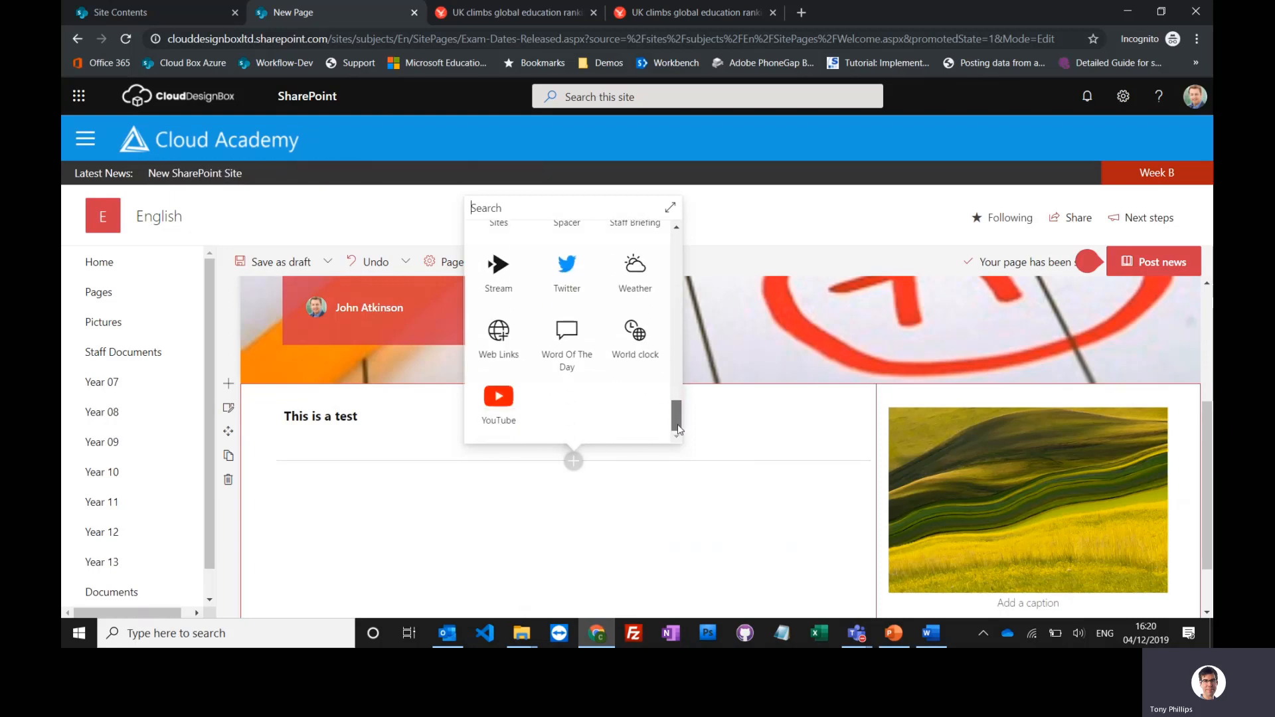
left_click(727, 546)
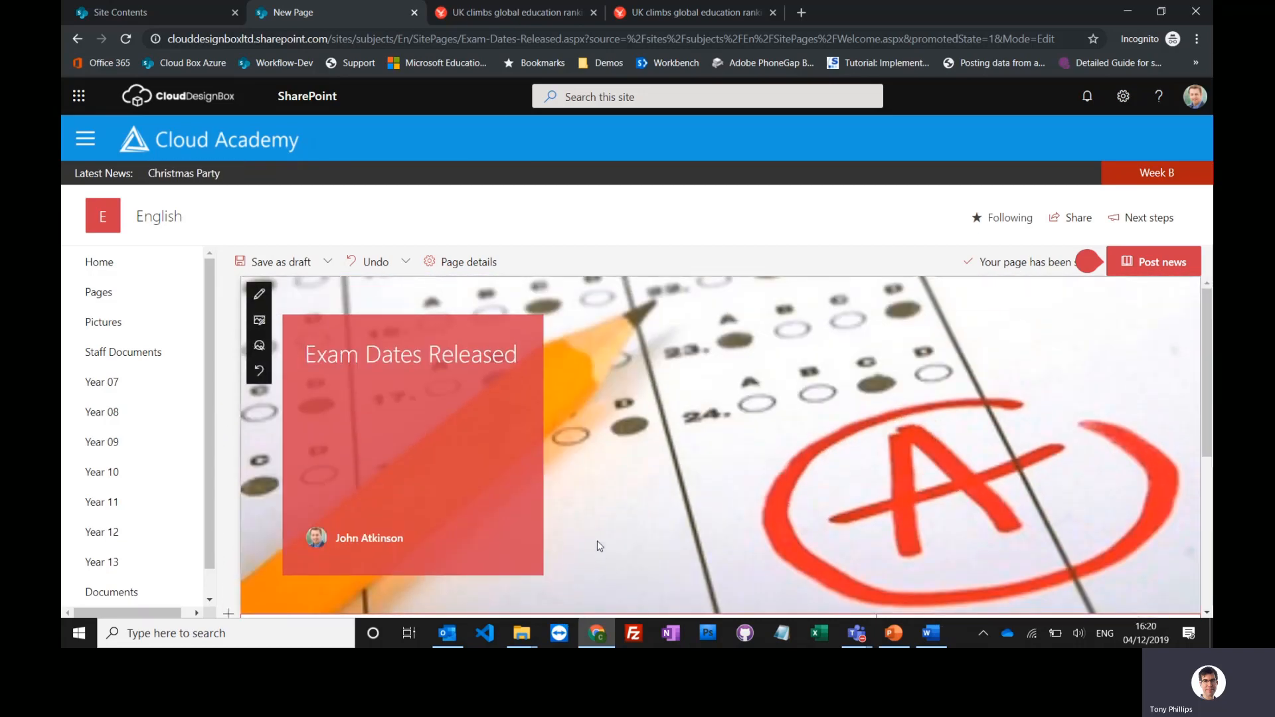
- Publish 'Exam Dates Released' via Post news to the English site's News
left_click(1155, 262)
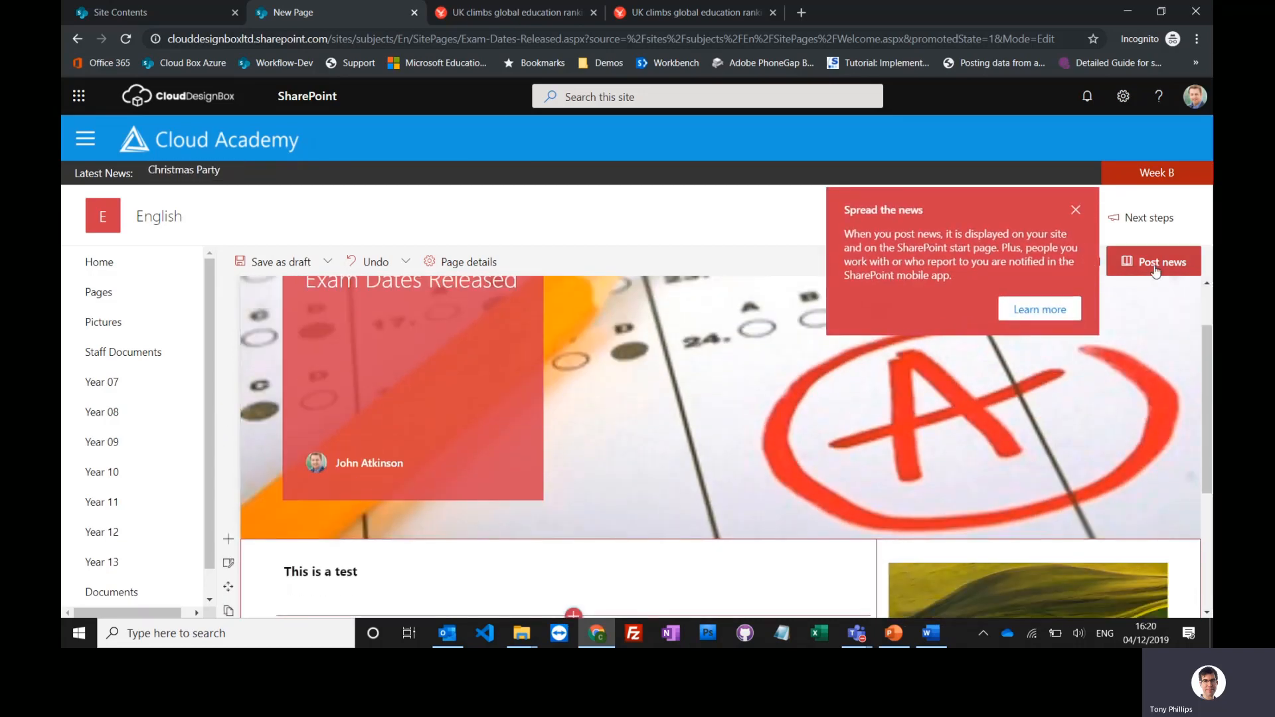
left_click(1155, 261)
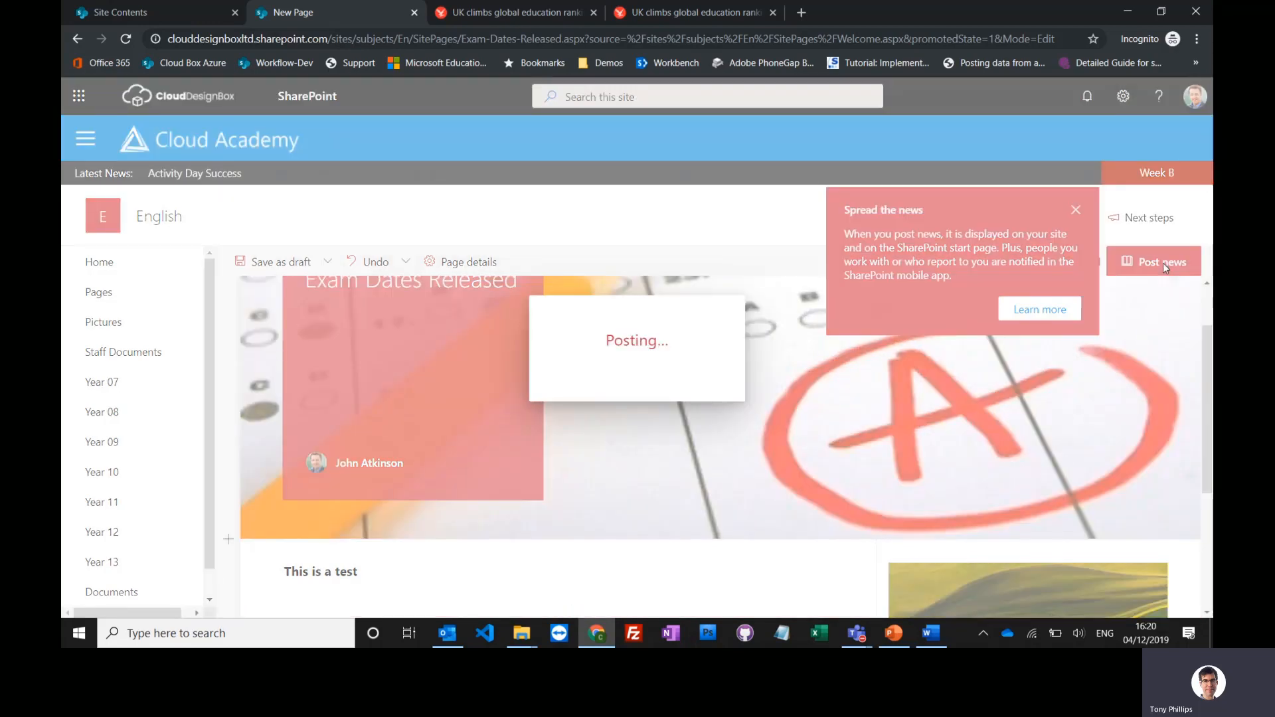
left_click(1154, 262)
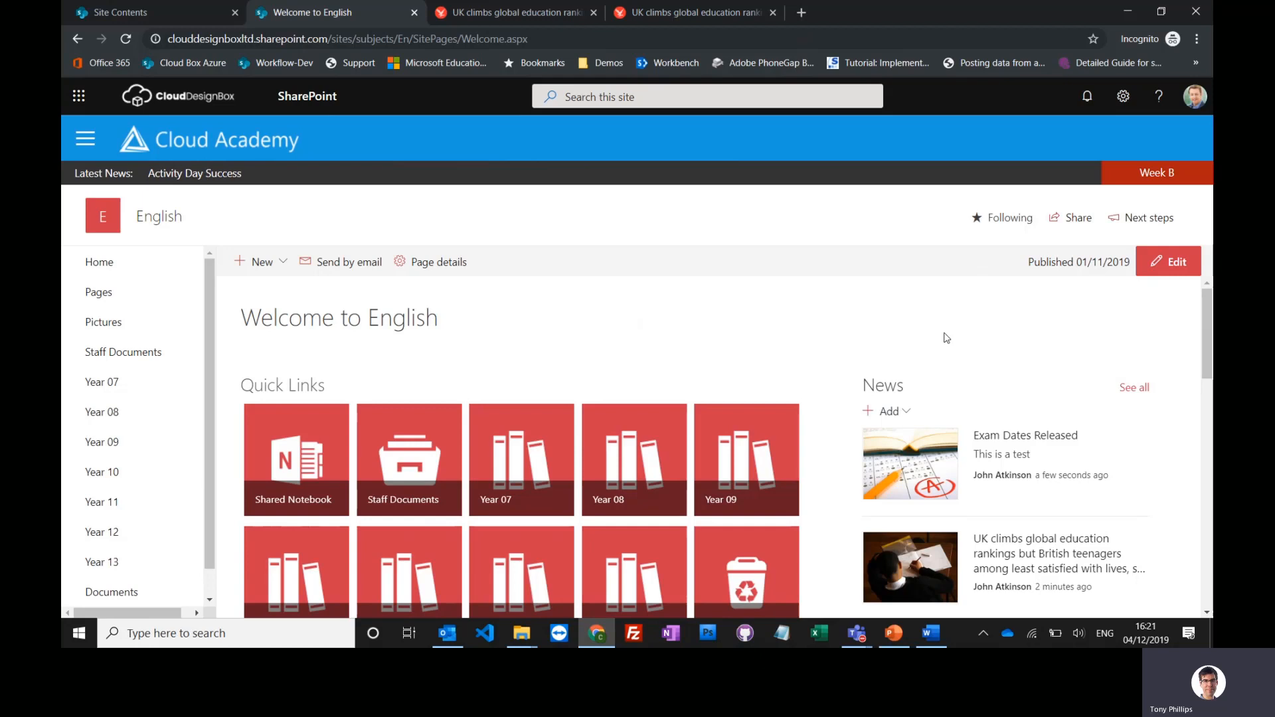
mouse_move(955, 399)
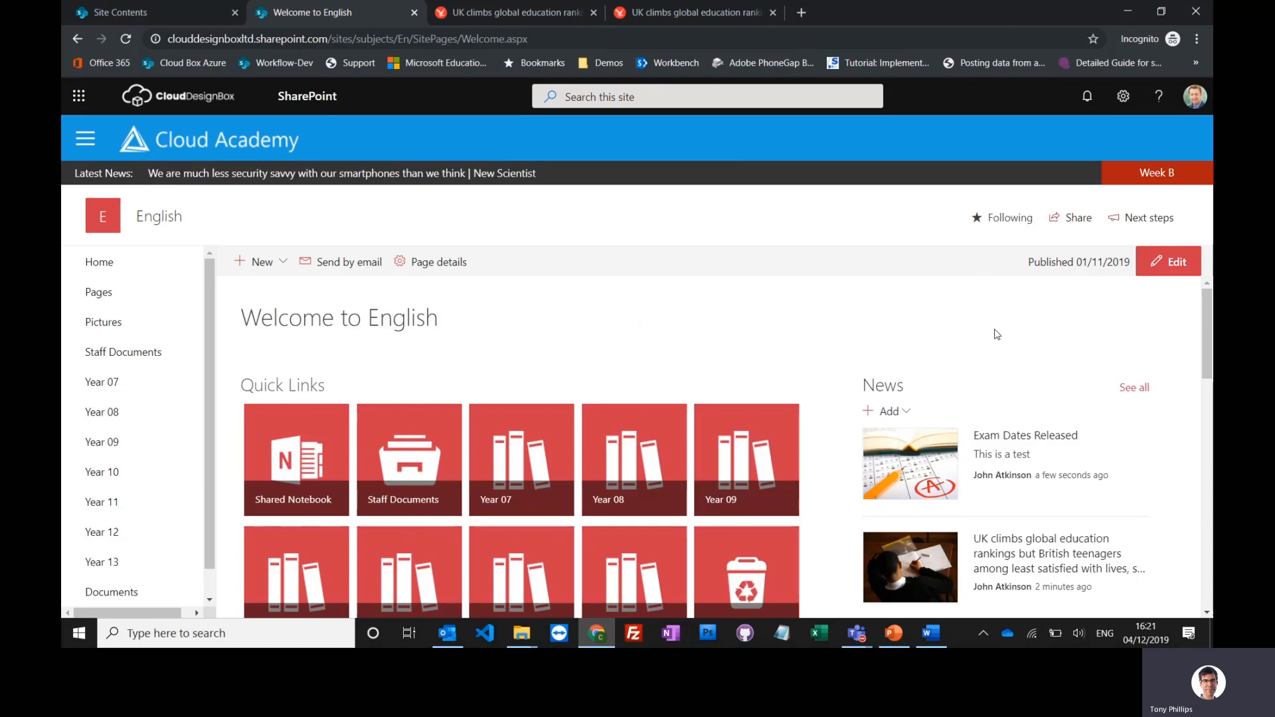
mouse_move(988, 342)
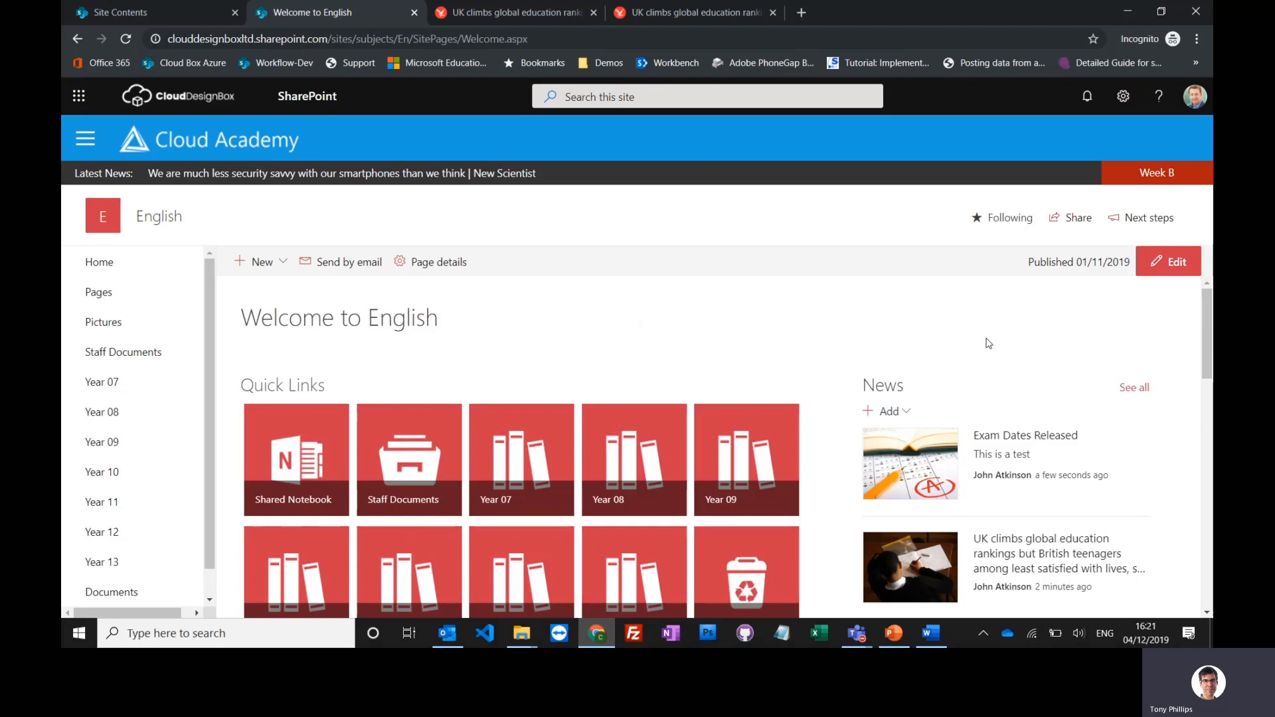